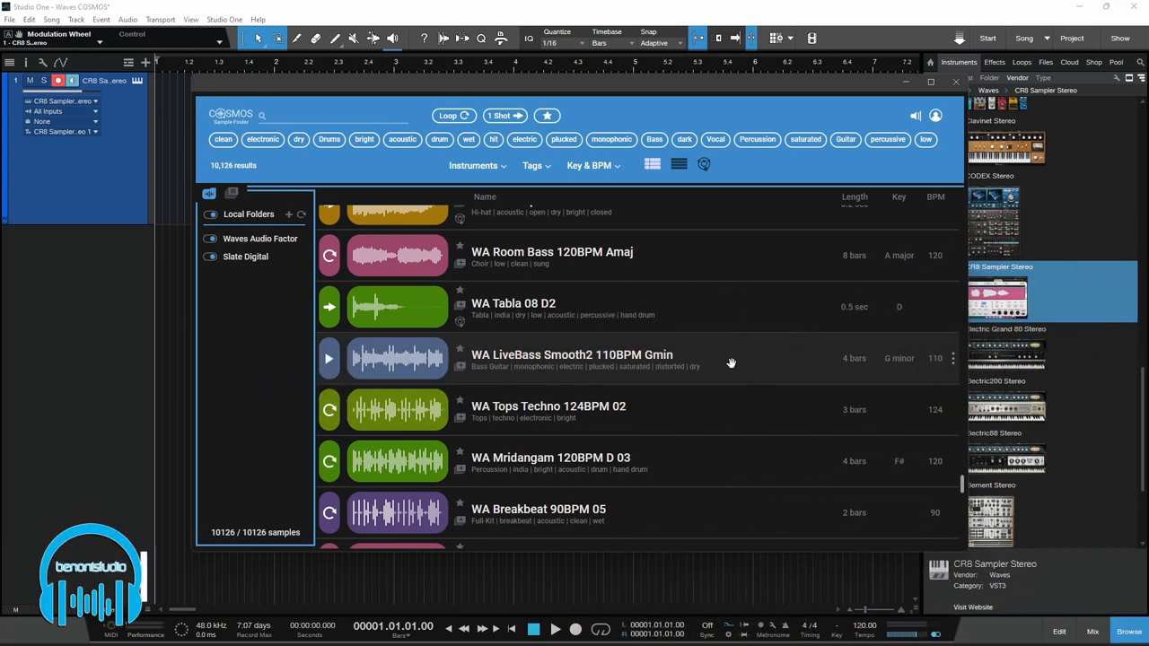
- Scroll through the standalone COSMOS sample list of 10,126 samples
scroll(down, 3)
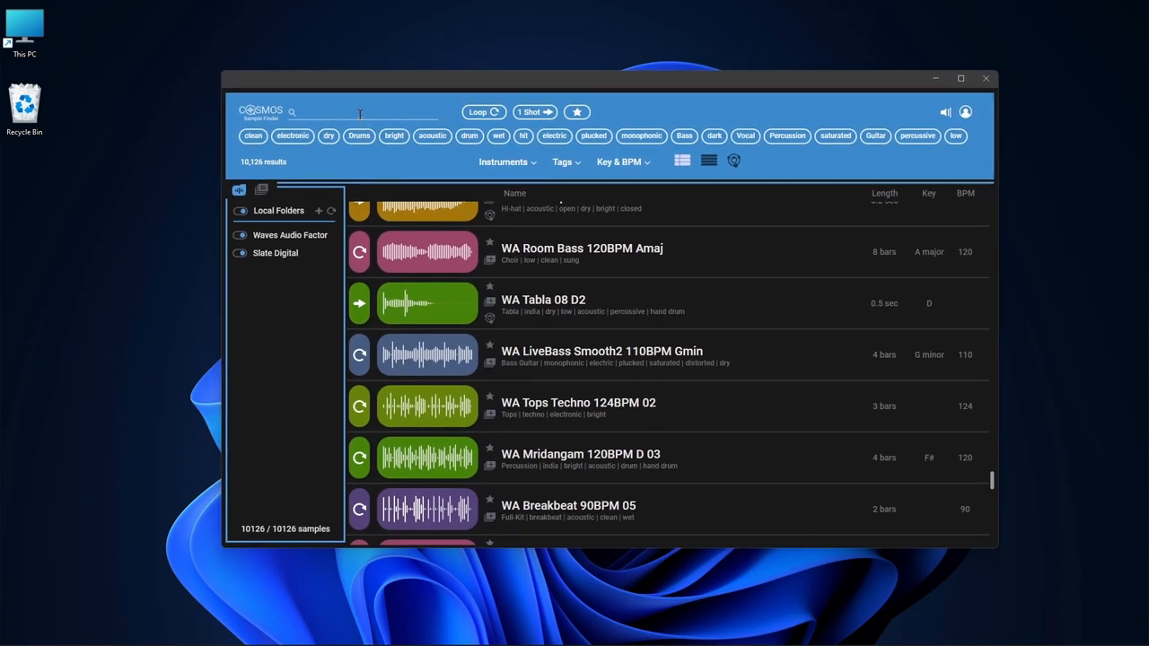
- Search for drums, switch between one-shots and loops, and preview the Arcturus drum loop
text(drums)
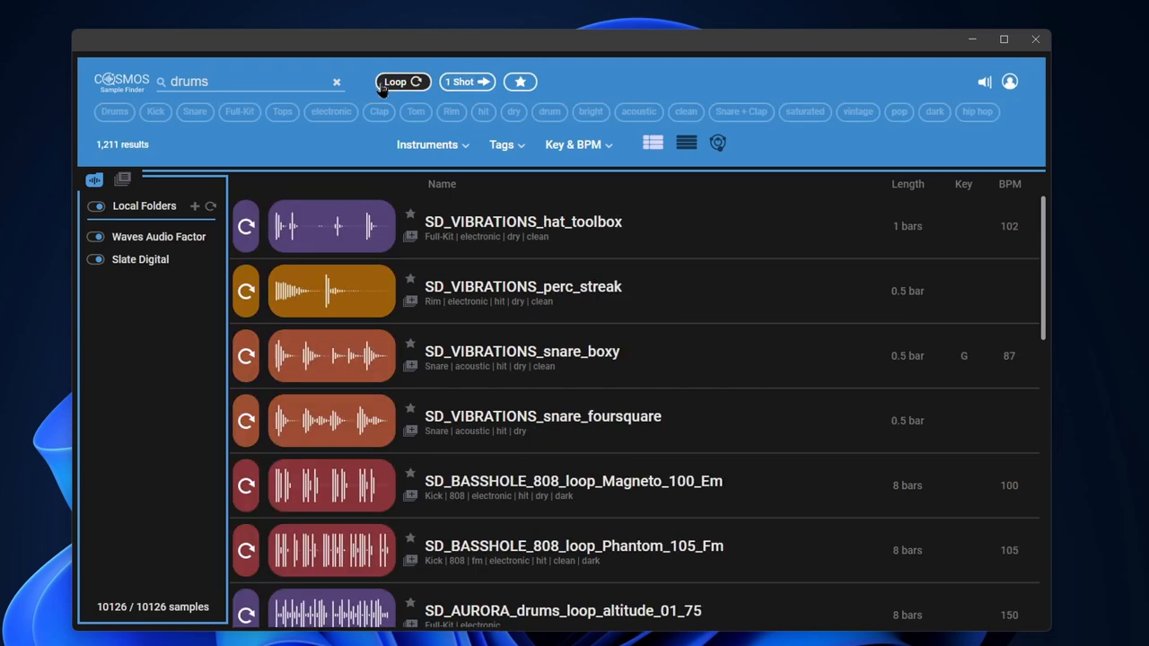
click(466, 82)
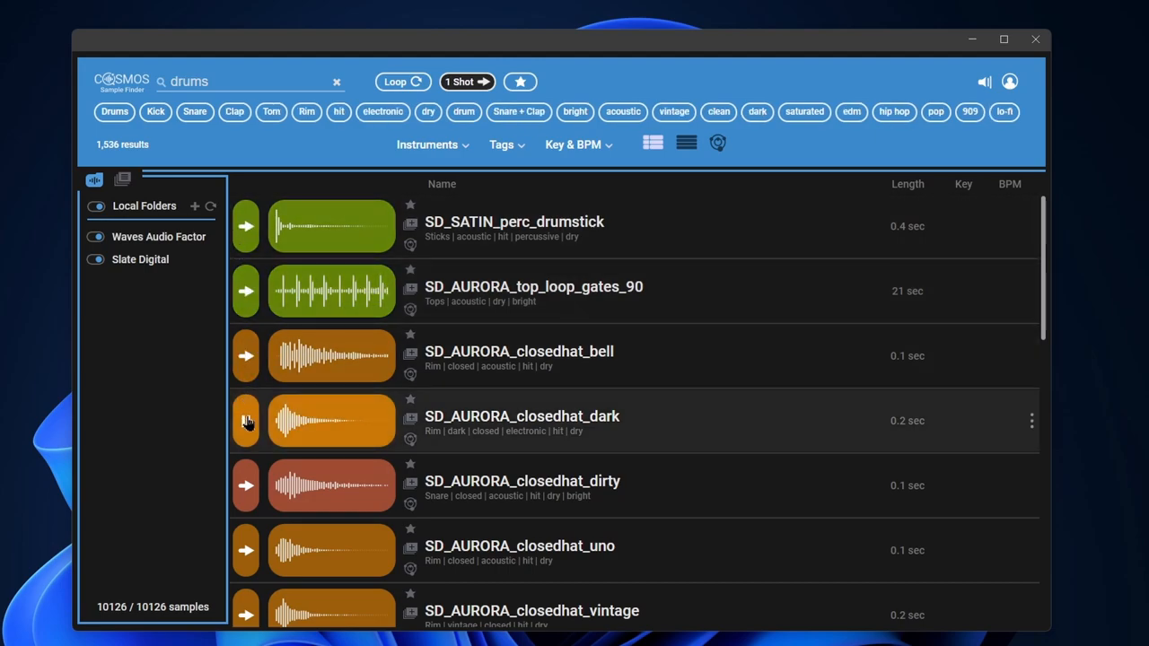
mouse_move(246, 551)
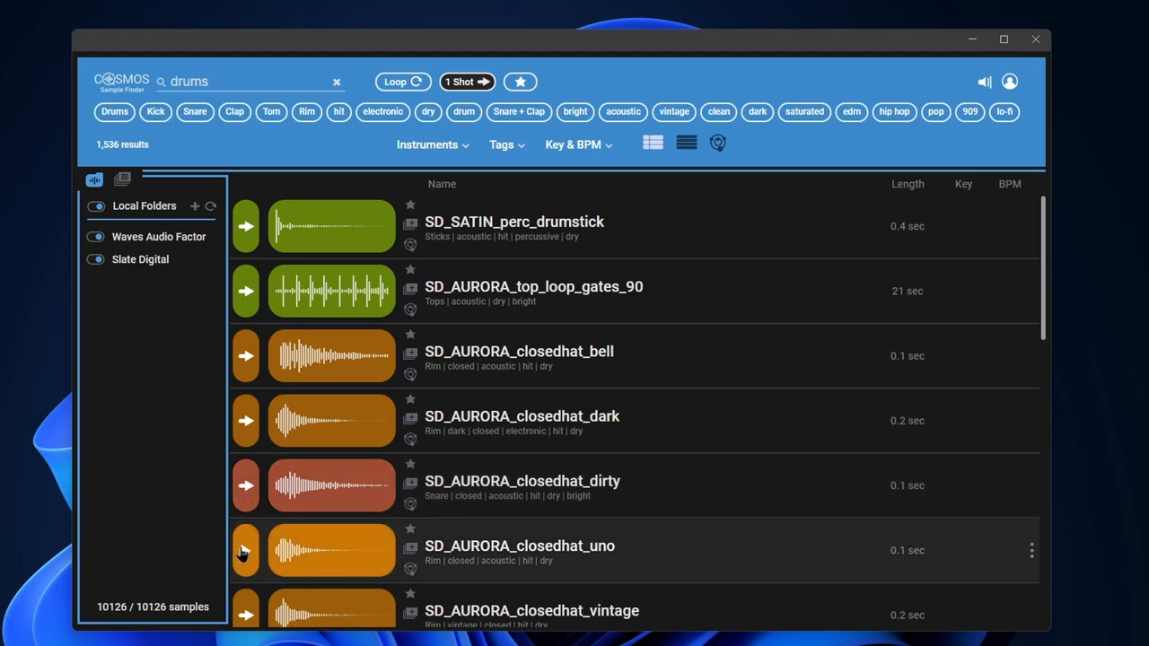
click(402, 82)
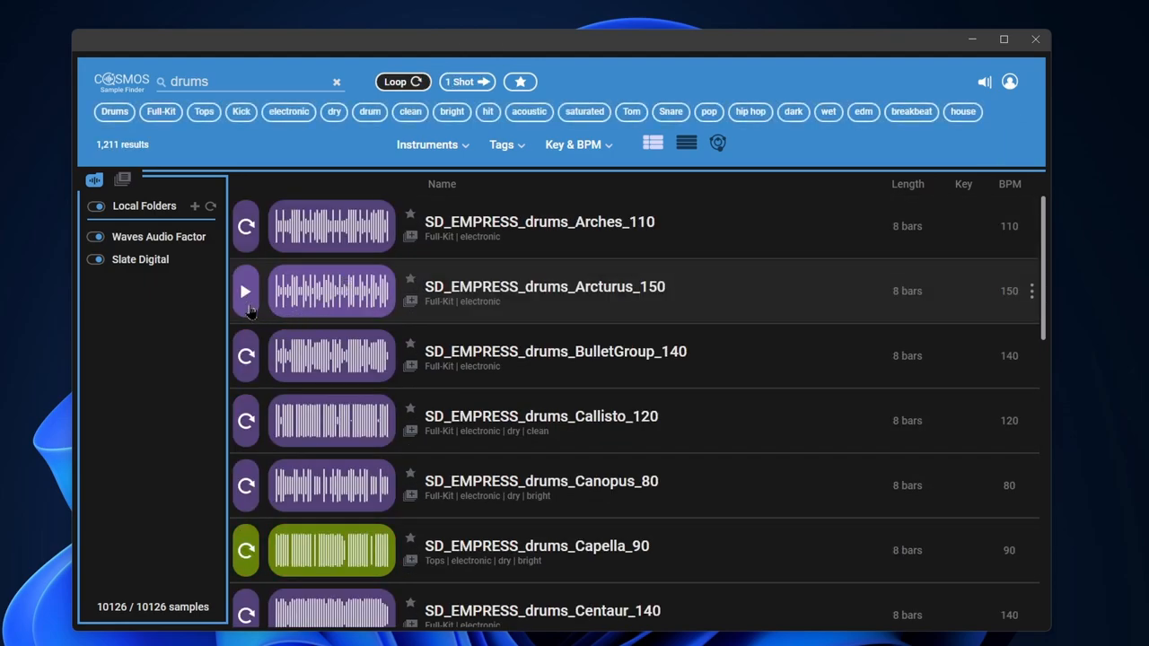
click(245, 291)
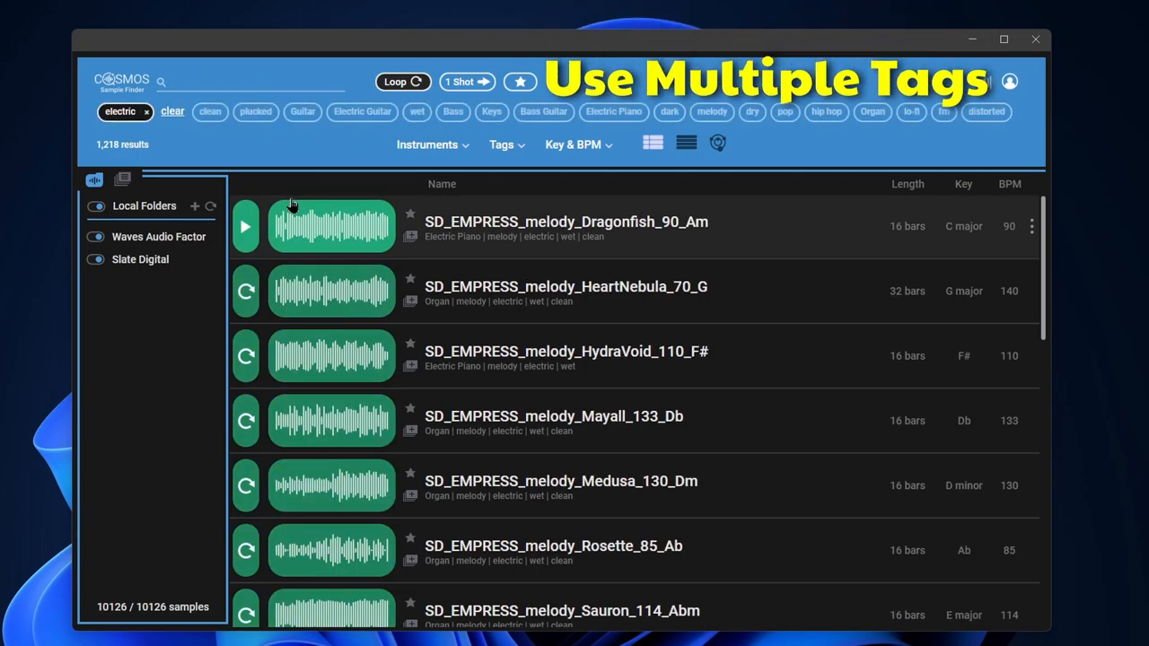
- Browse the electric-tagged list and show only the two starred SD_BASSHOLE favourites
scroll(down, 3)
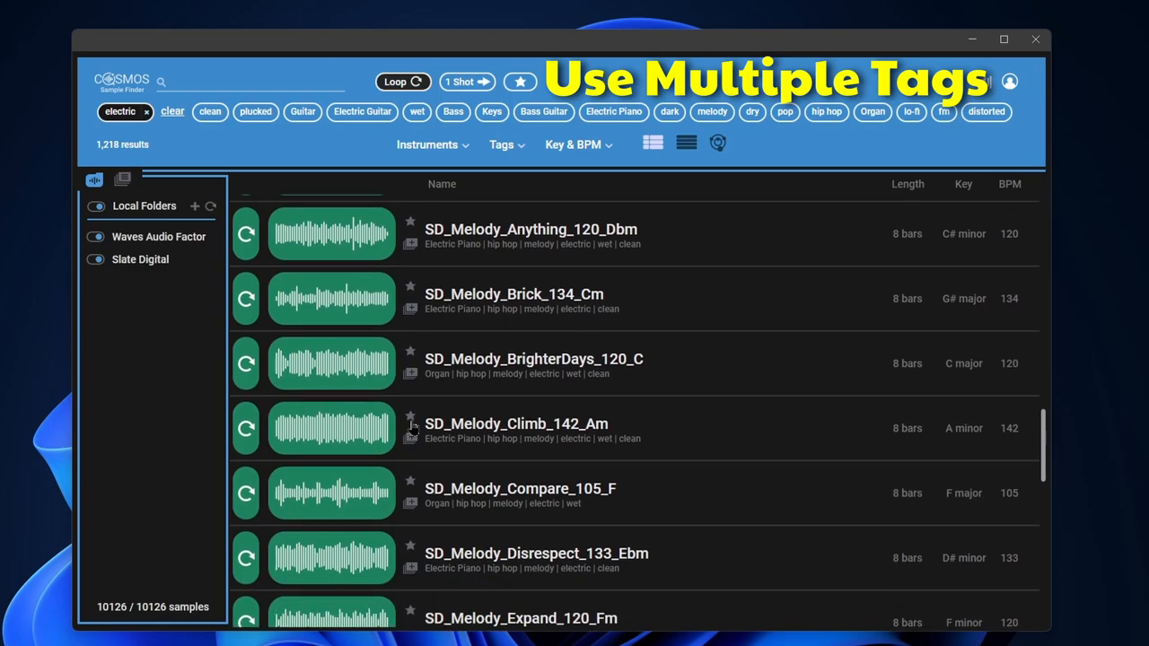
scroll(up, 3)
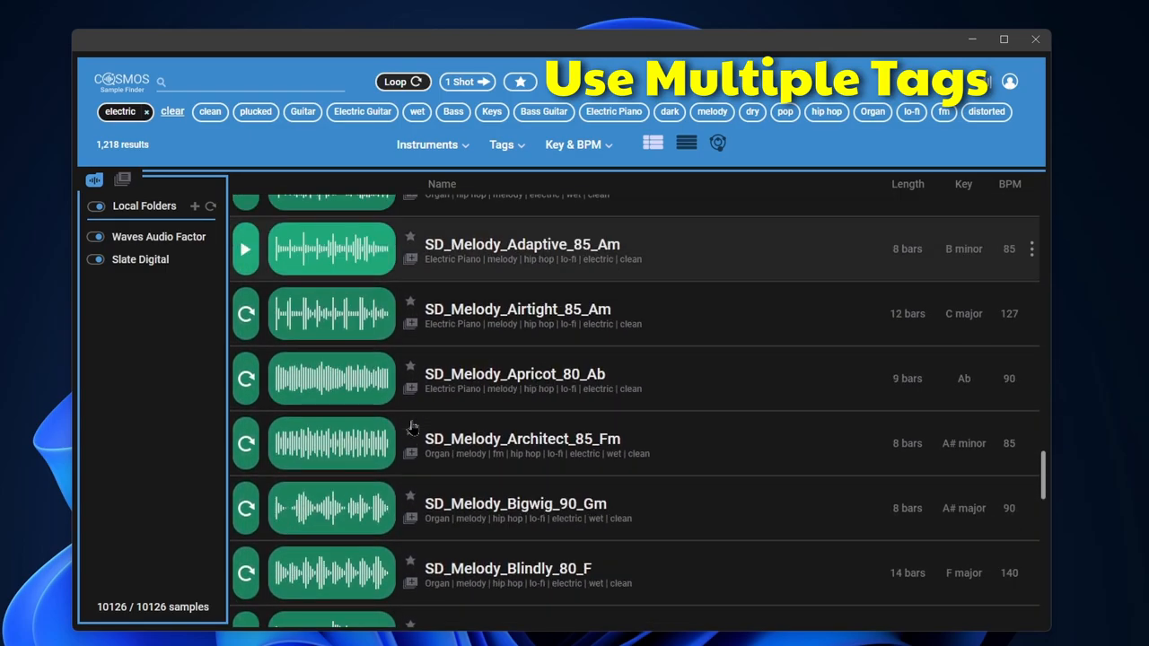
click(466, 82)
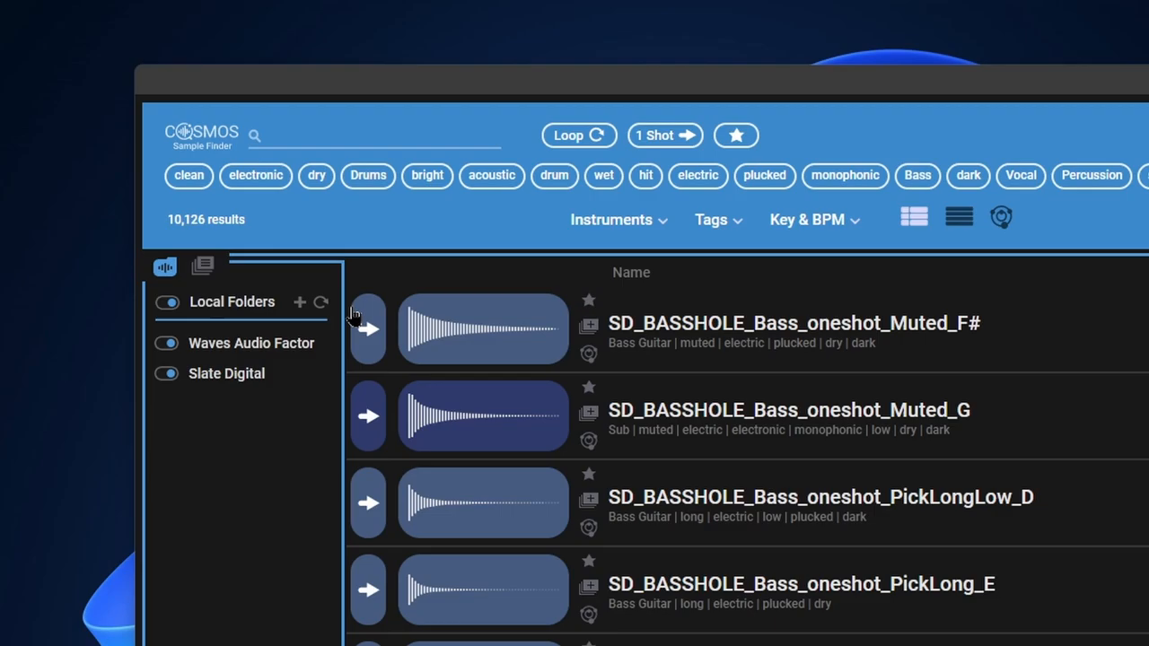
scroll(down, 3)
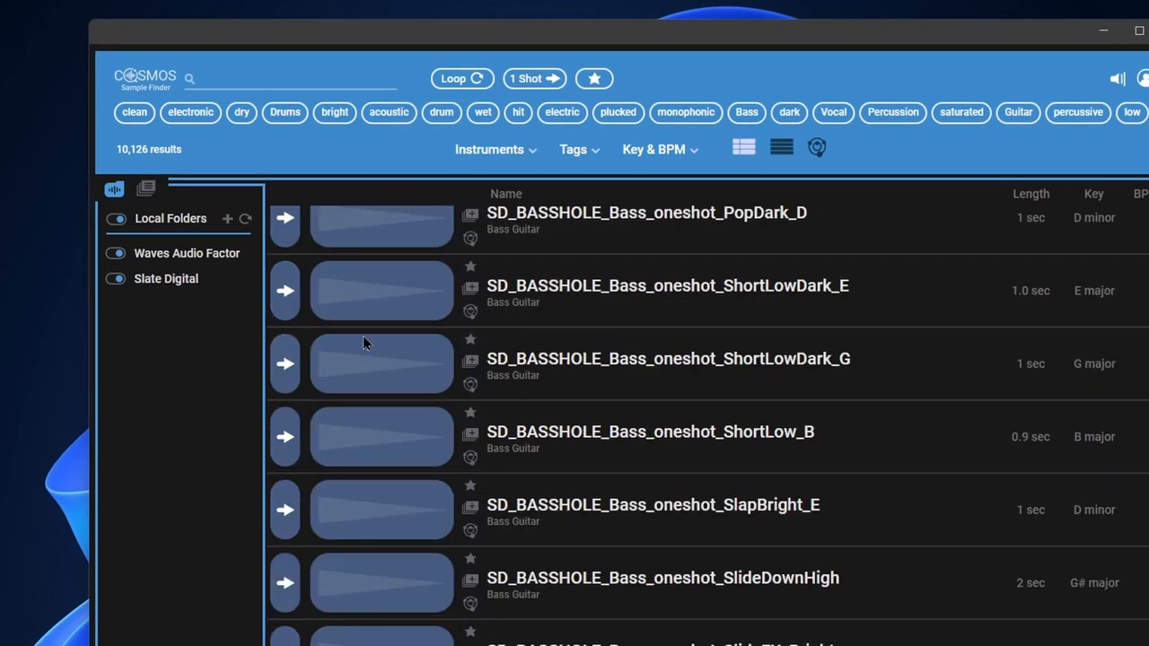
scroll(down, 3)
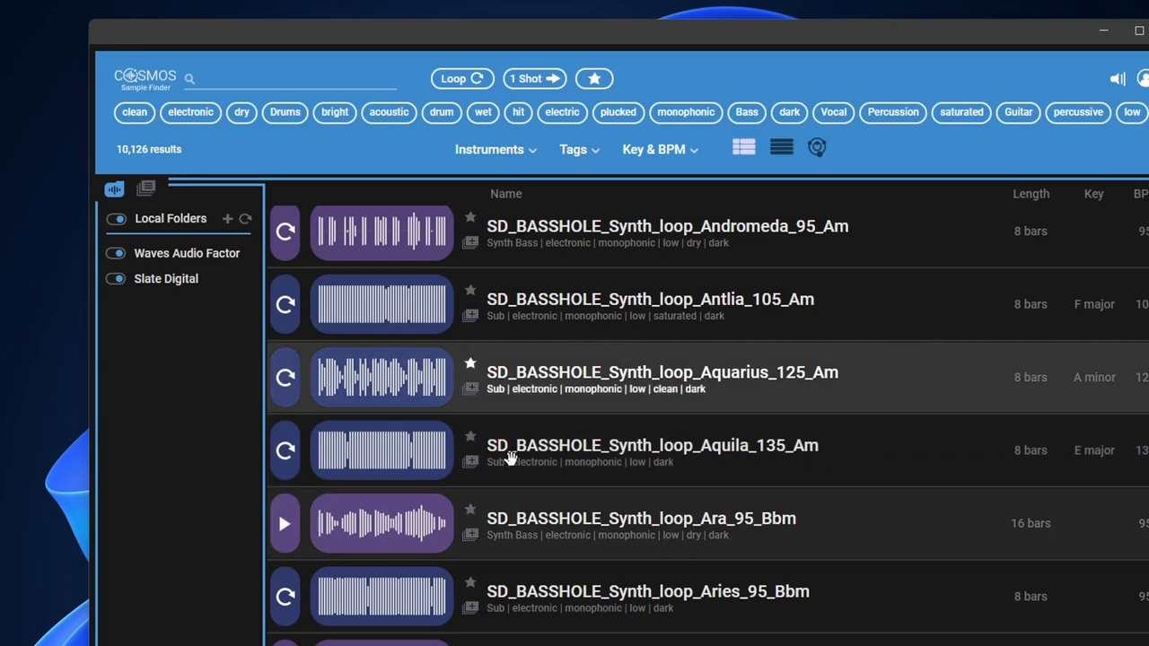
click(594, 79)
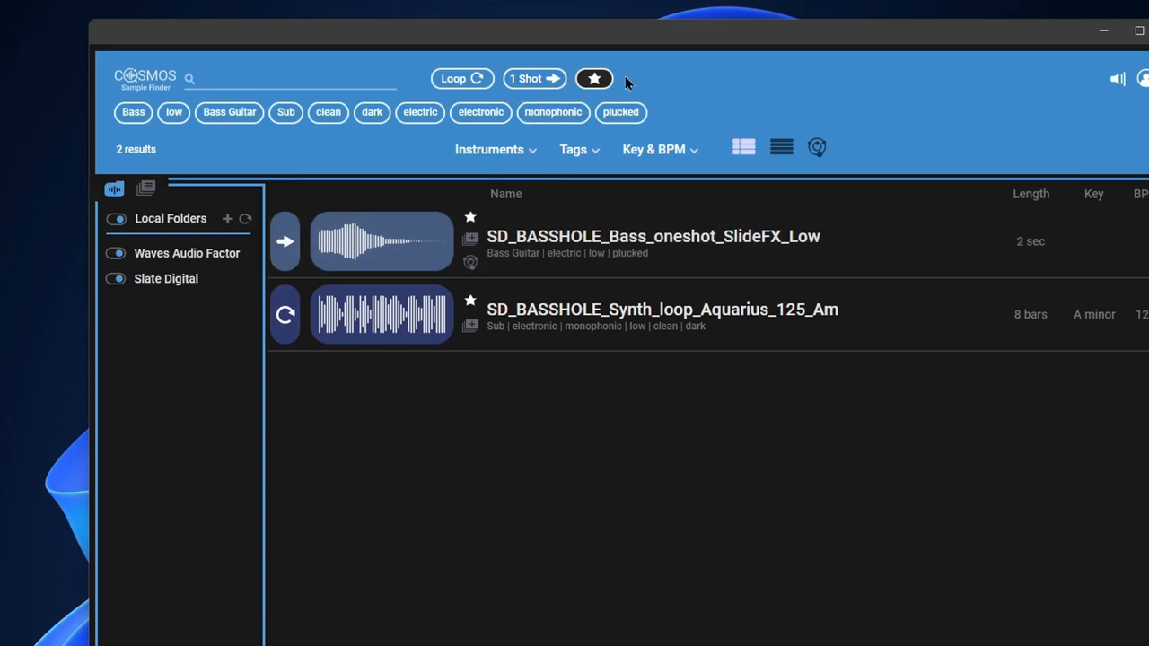
- Add SD_Tom_MIA2 and SD_Tom_MIA1 to a new 'Toms' collection and filter by it
click(594, 78)
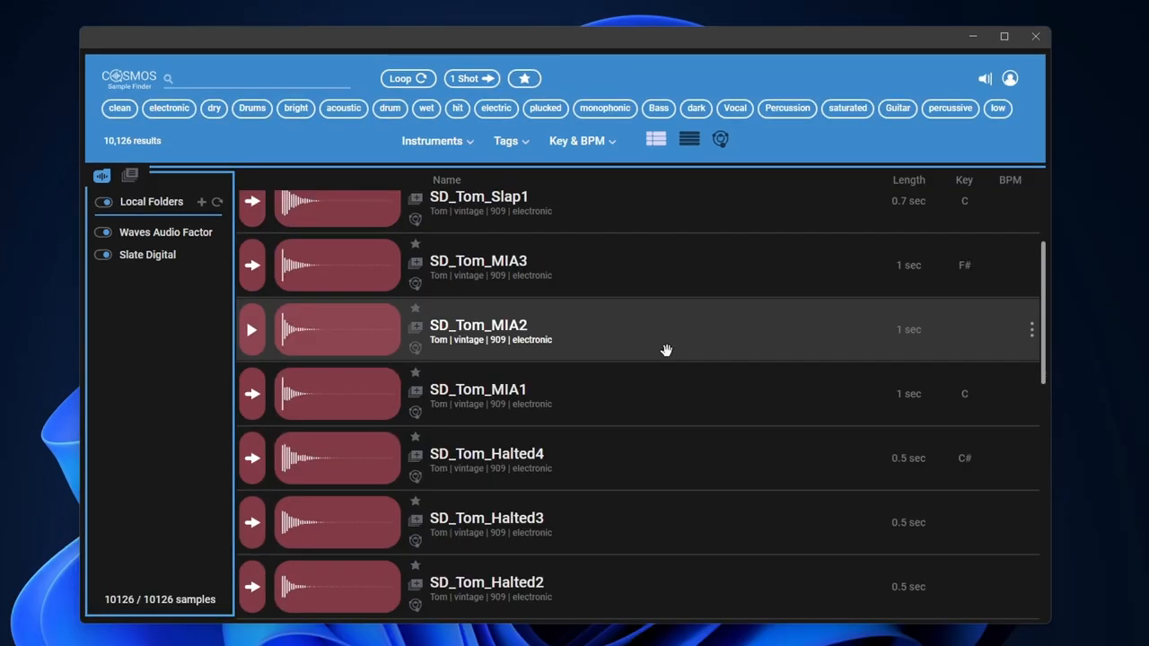
click(1032, 329)
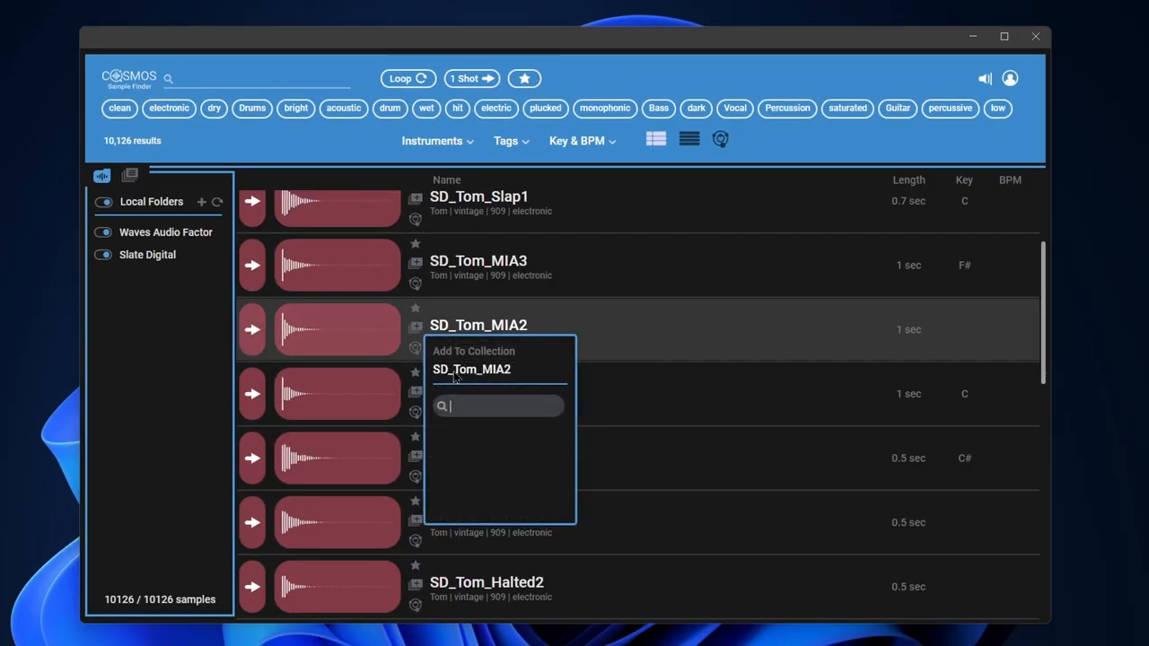
text(T)
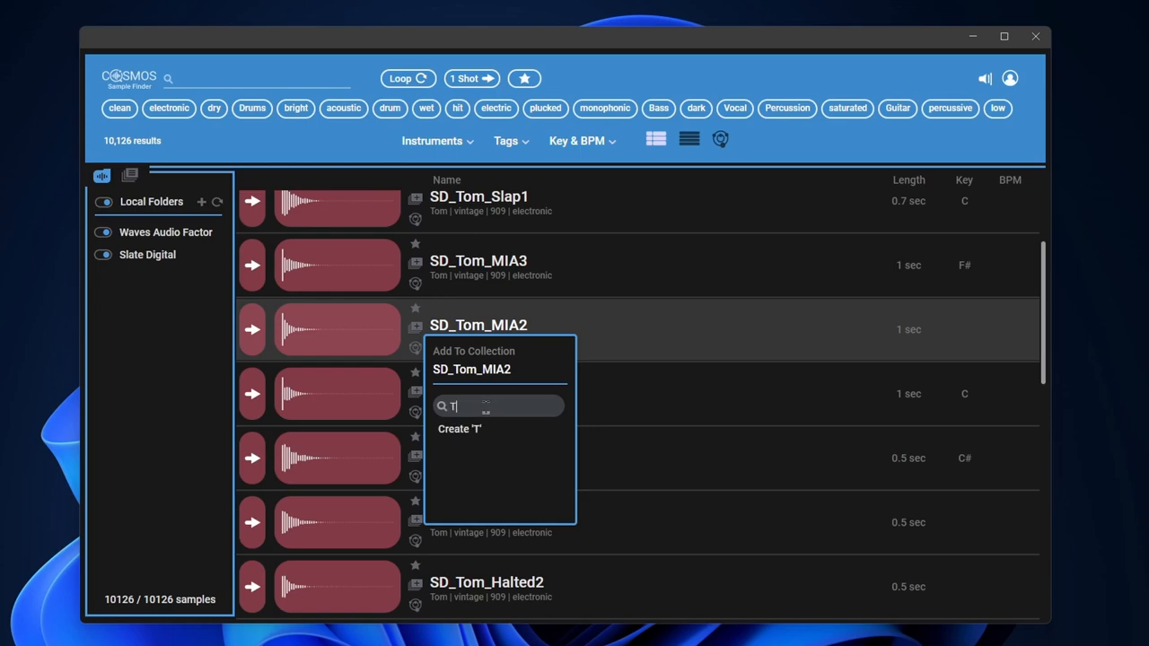
key(backspace)
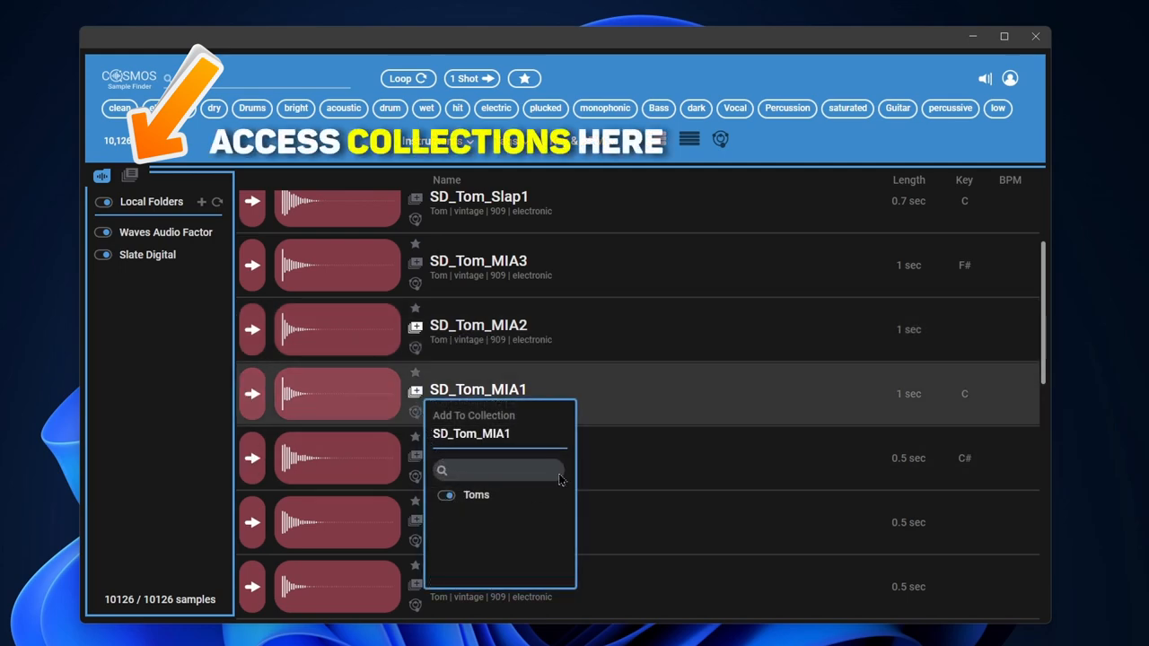
click(679, 373)
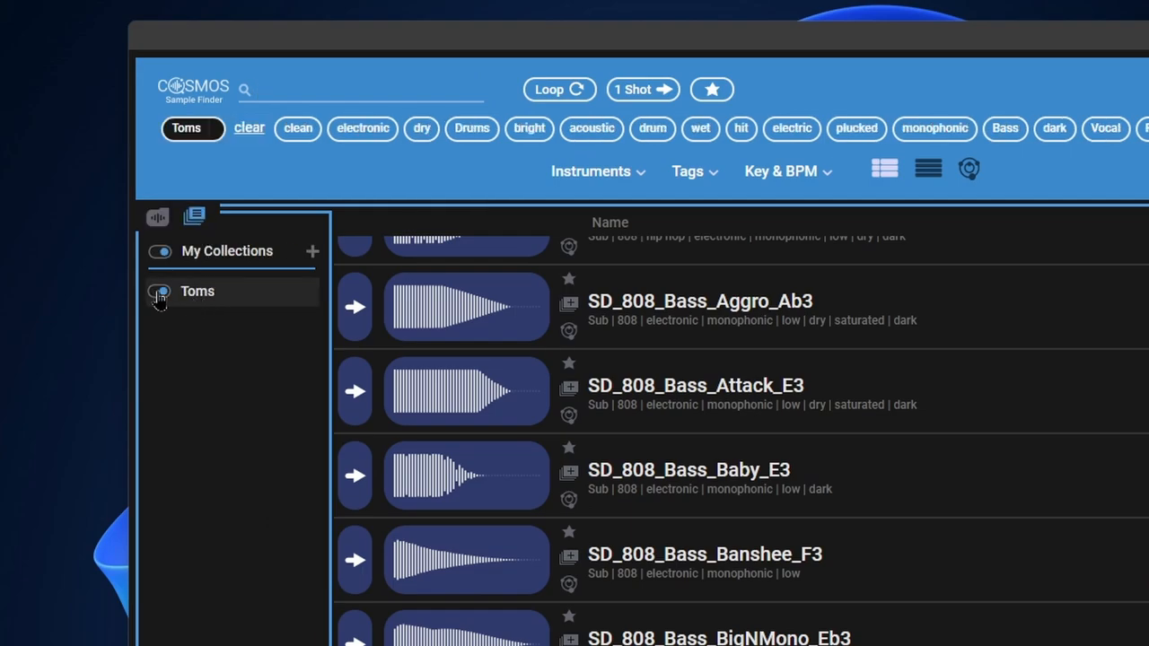
click(160, 291)
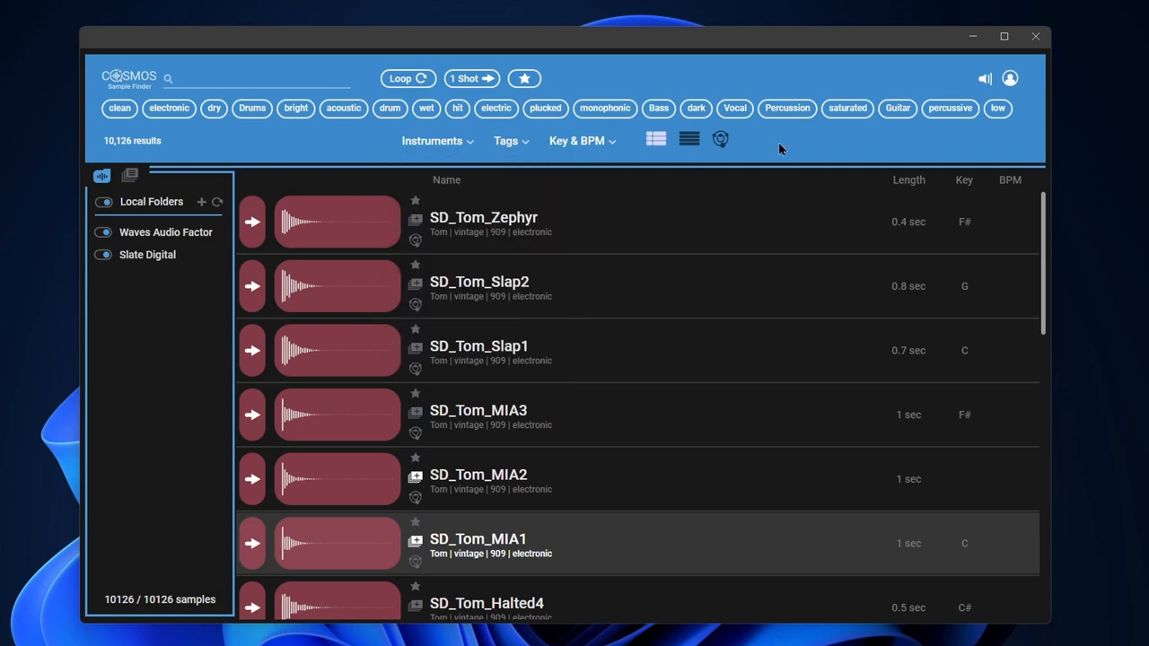
mouse_move(624, 174)
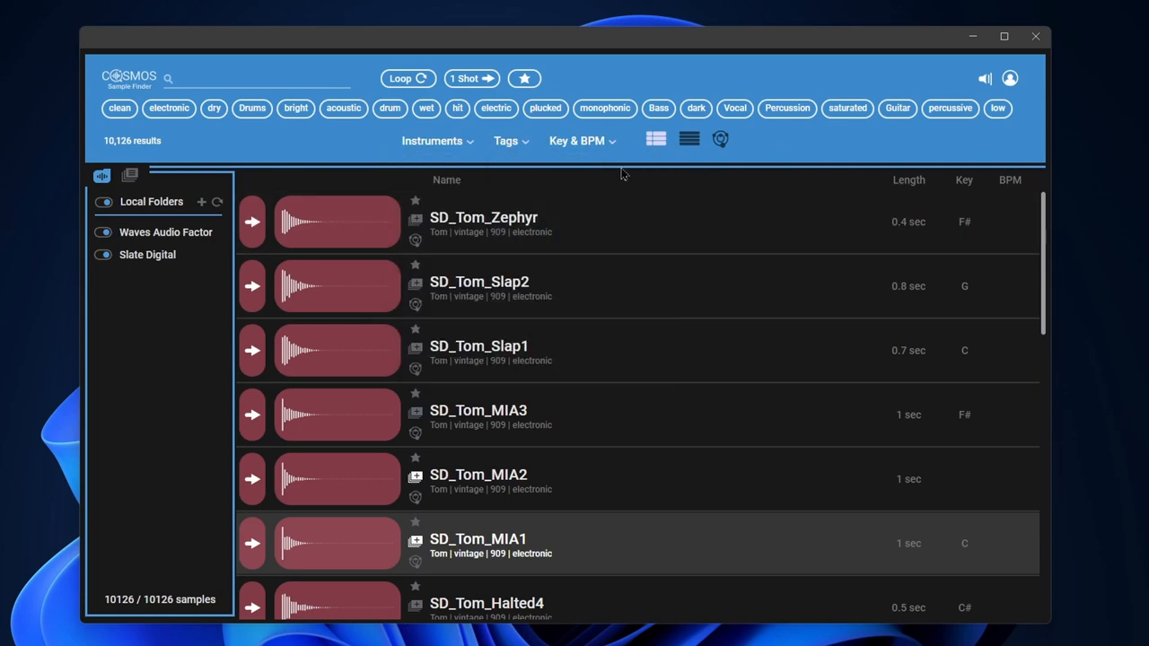
- Set the Key & BPM filter to 90 BPM ±14 in D minor
click(582, 140)
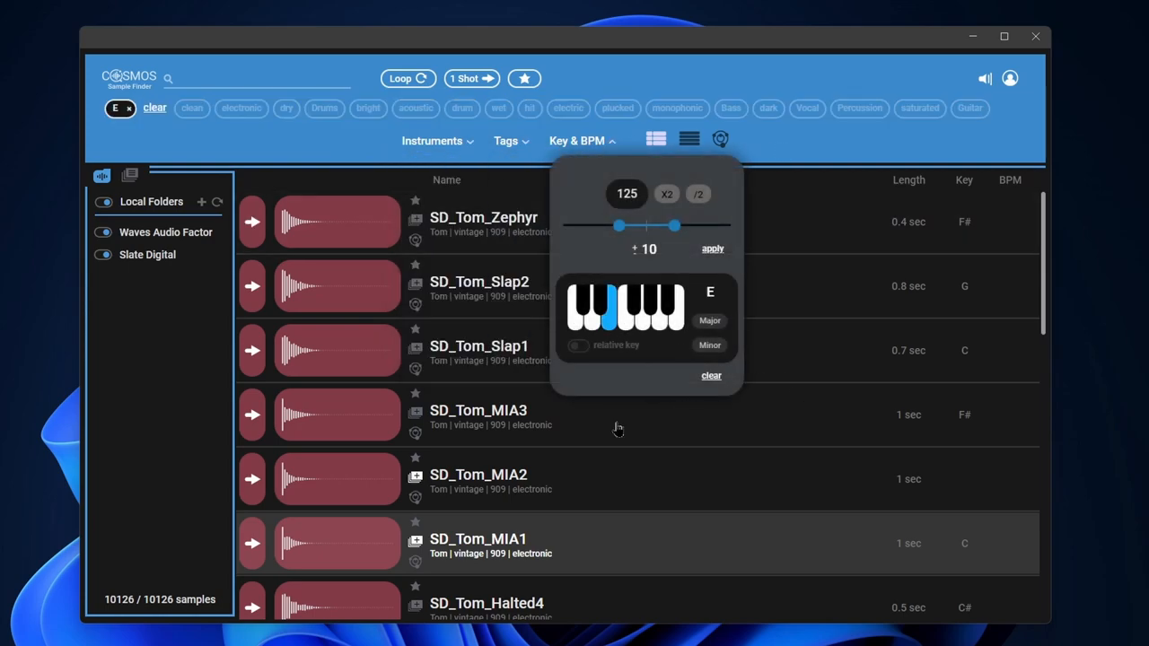
click(660, 309)
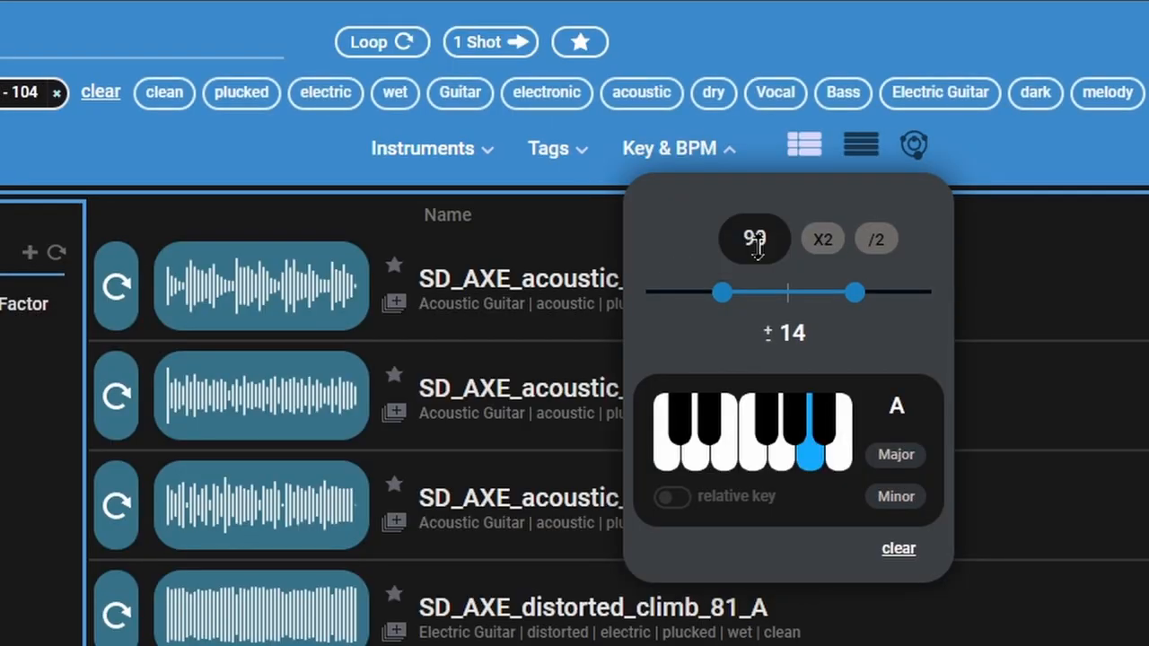
click(691, 431)
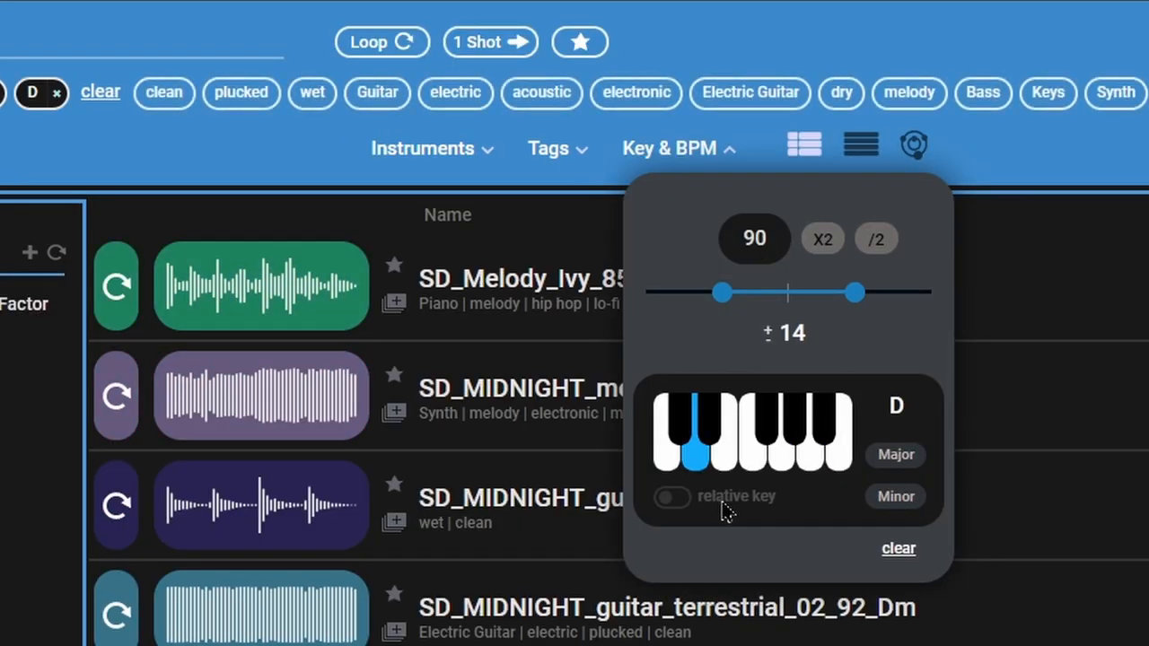
click(895, 496)
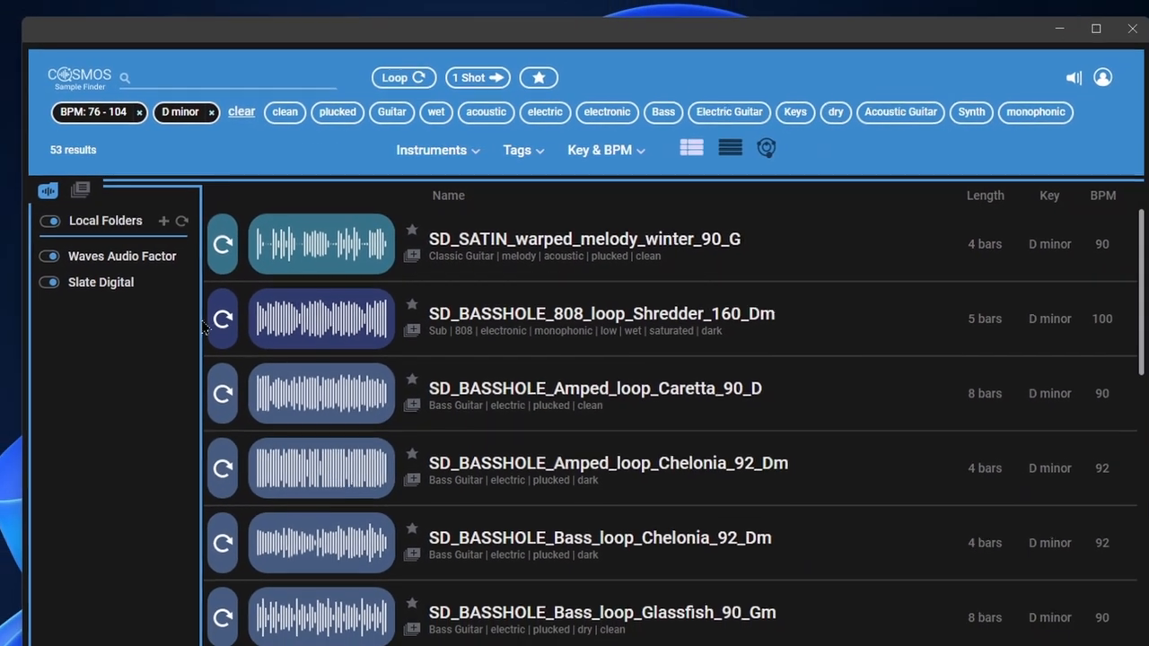
- Preview the Shredder 808 loop and scroll the 53 results
click(222, 319)
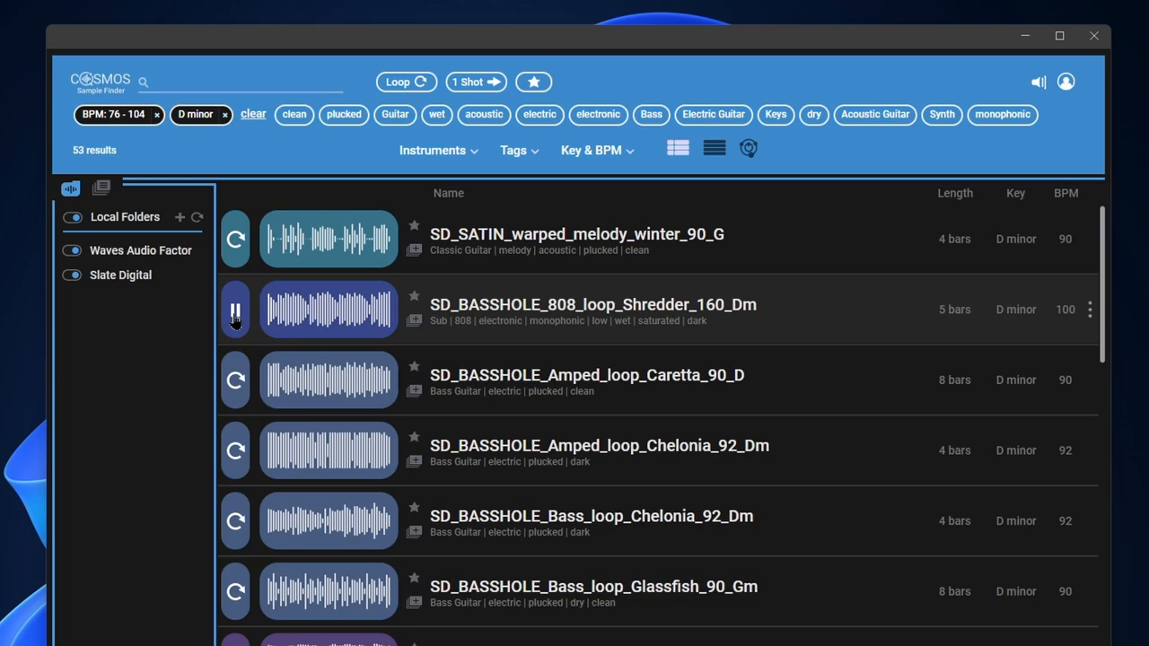
scroll(down, 3)
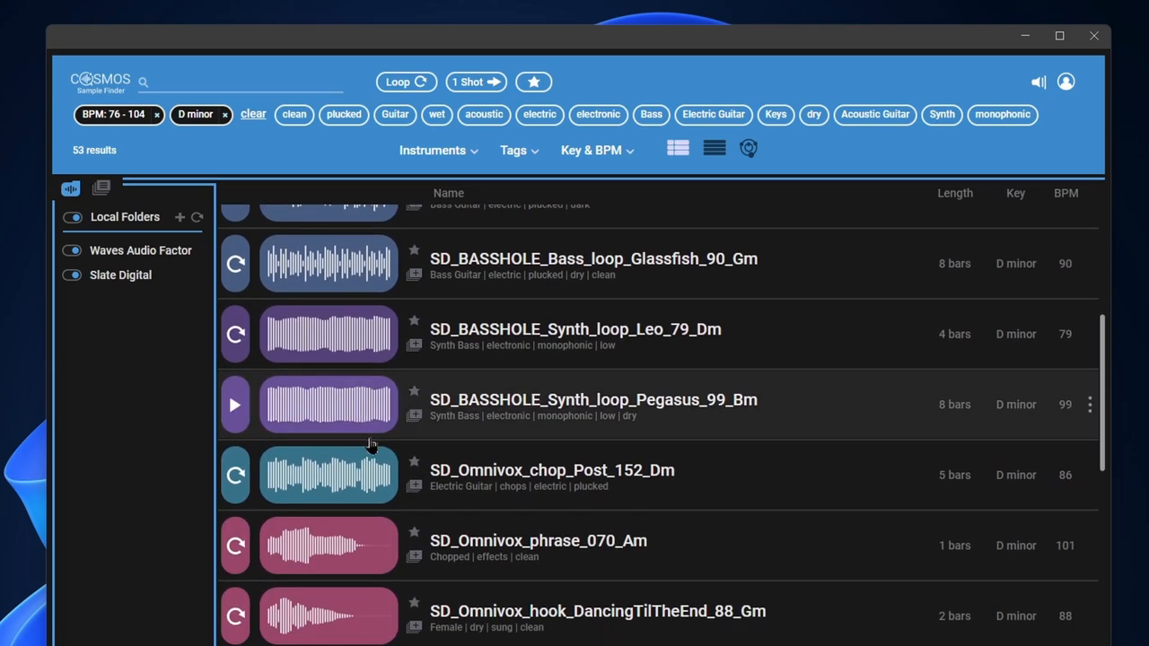
scroll(up, 3)
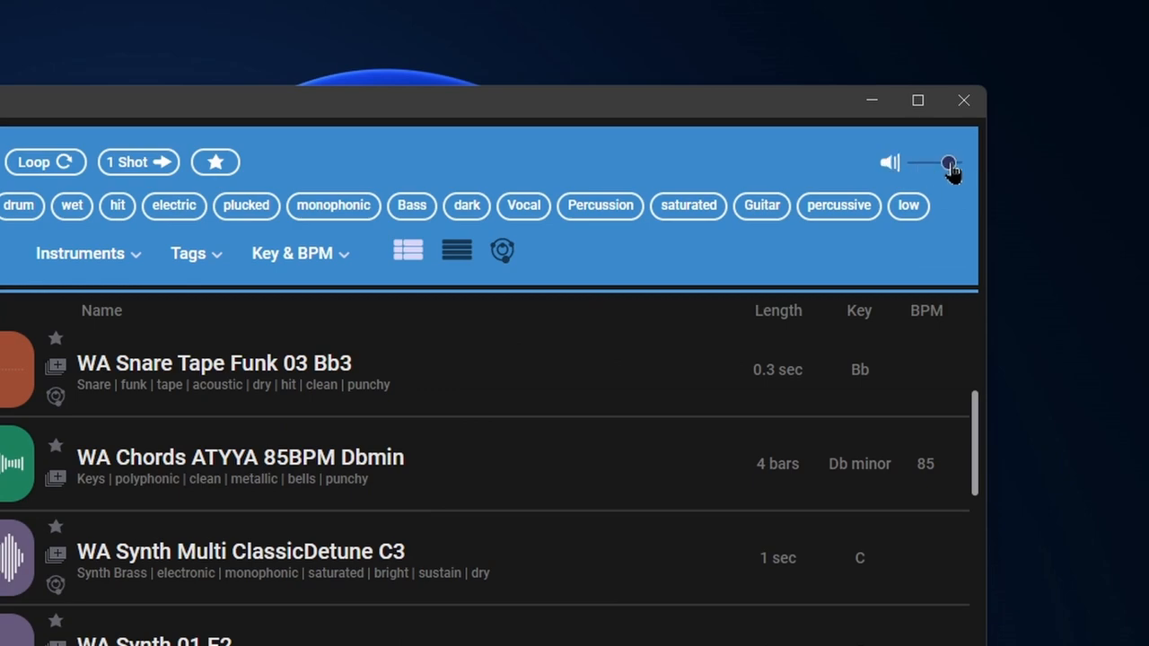
- Lower the preview playback volume and scroll the sample list
drag(947, 164, 920, 164)
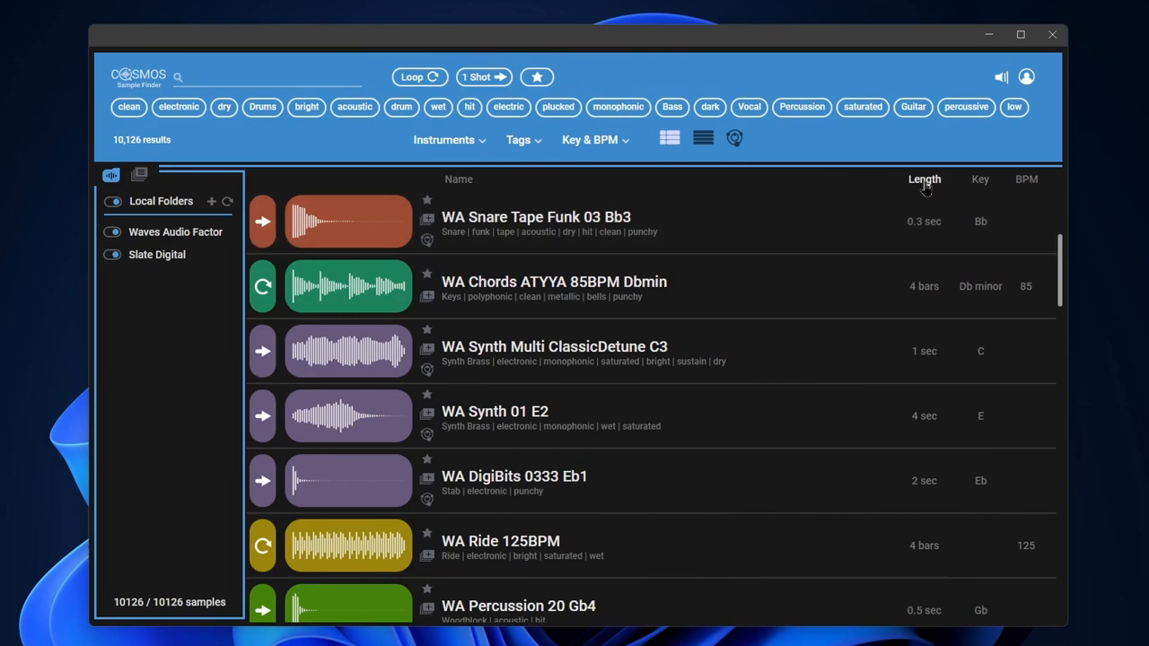
scroll(down, 3)
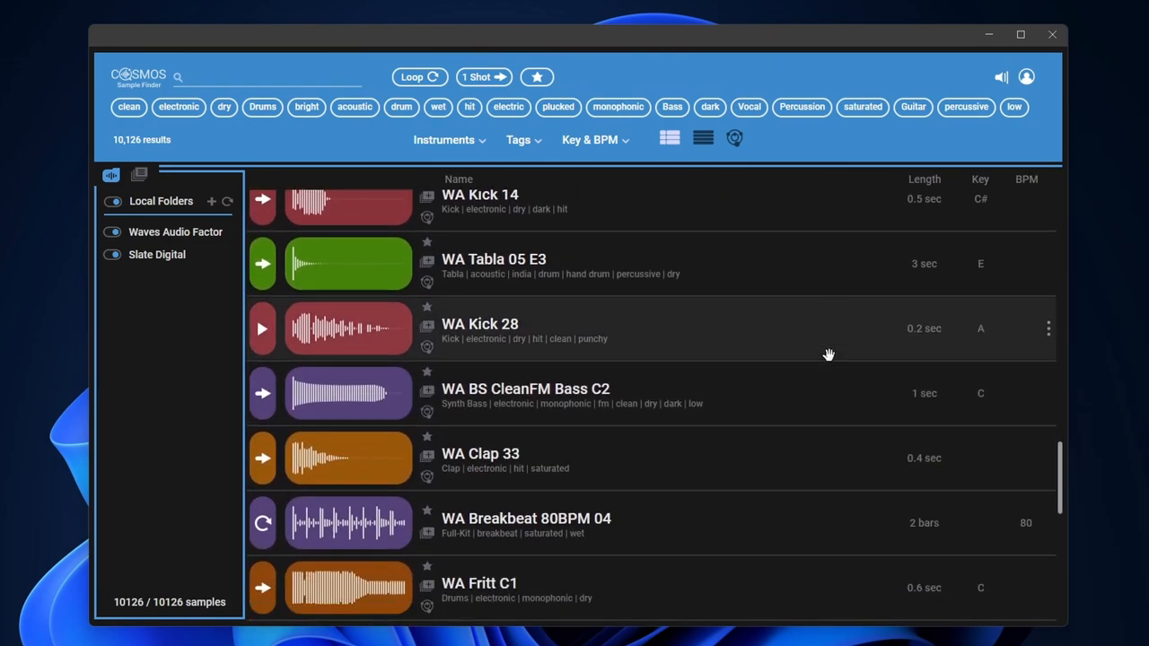
scroll(up, 3)
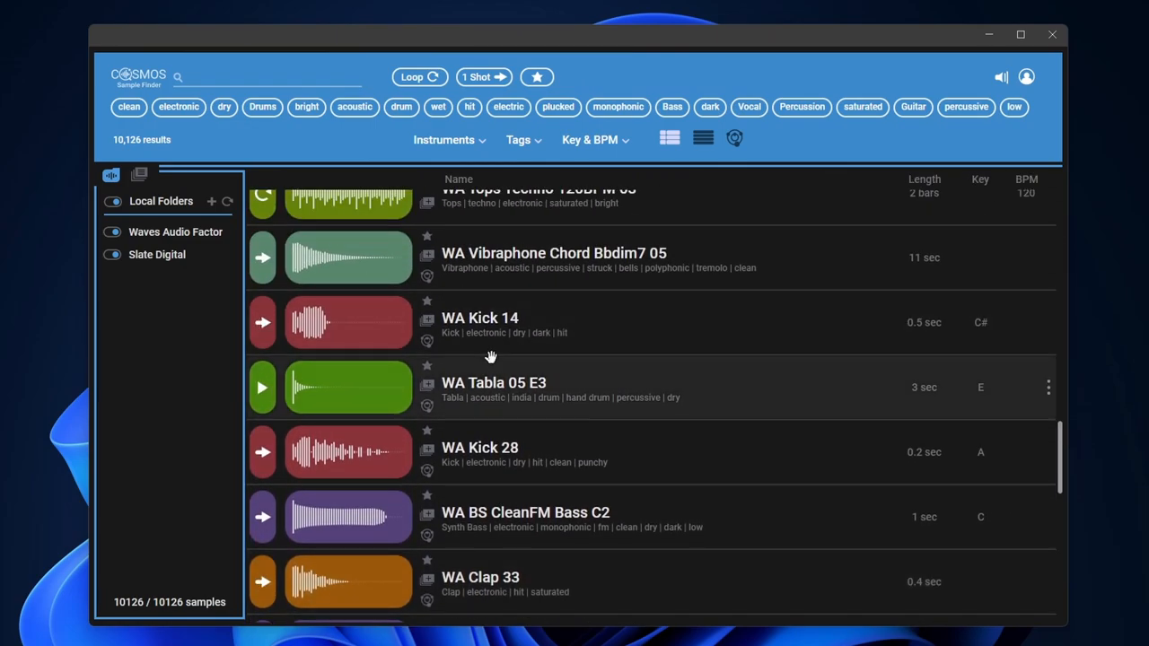
scroll(down, 3)
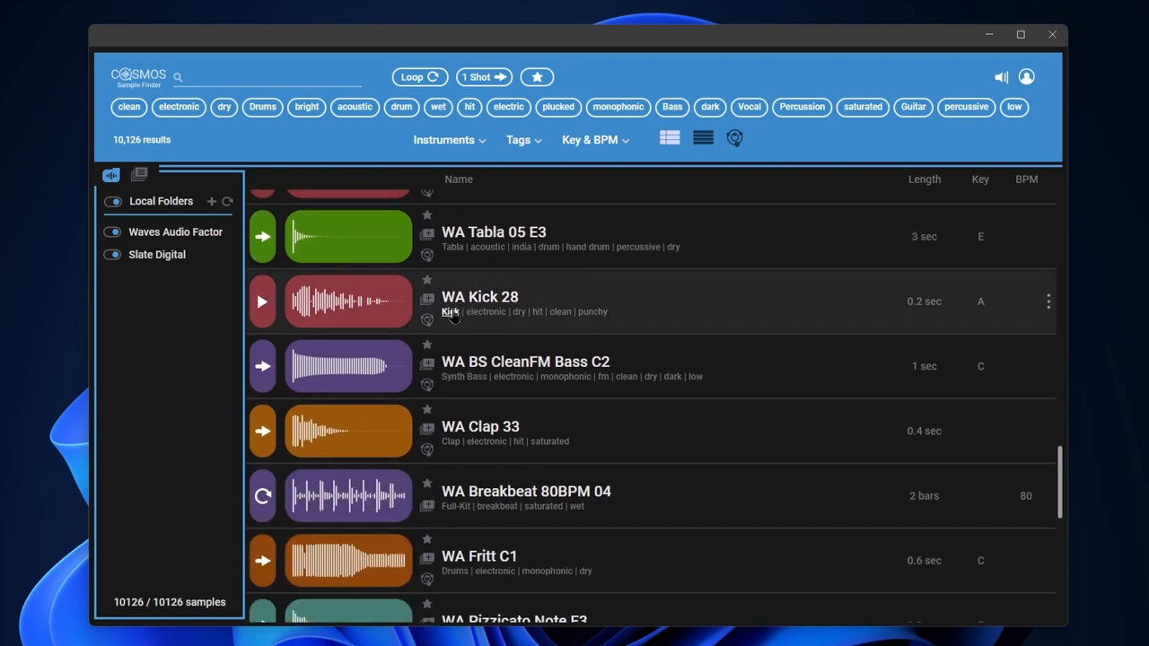
mouse_move(512, 314)
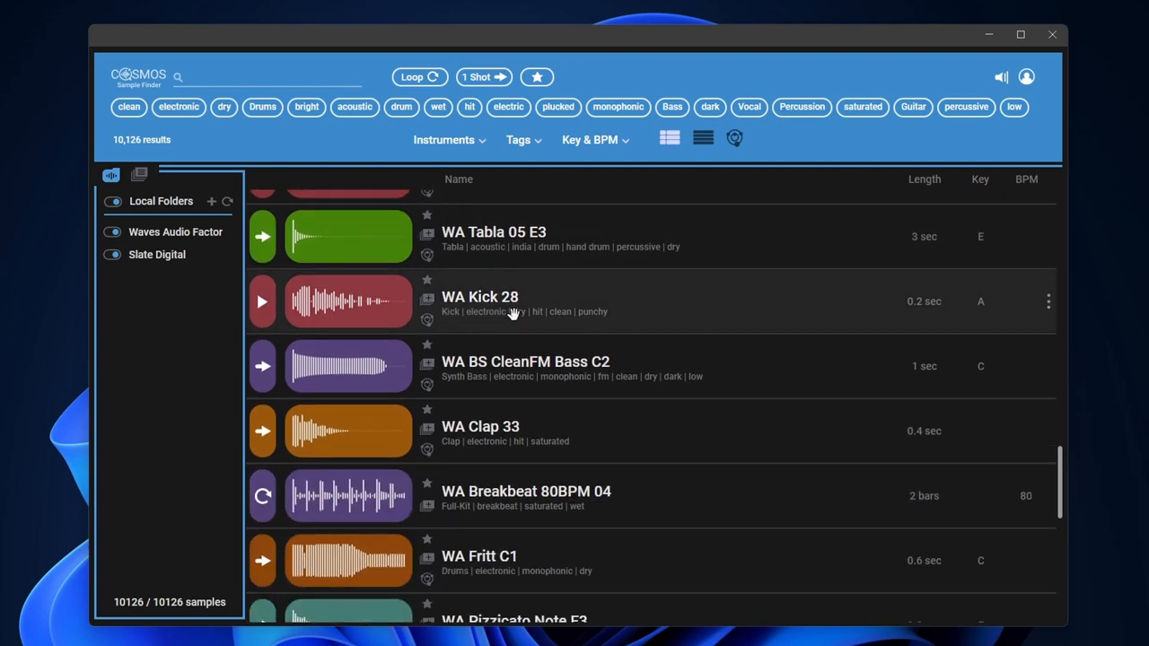
- Filter by the clean tag (4,710 samples), then clear it to restore 10,126
click(128, 107)
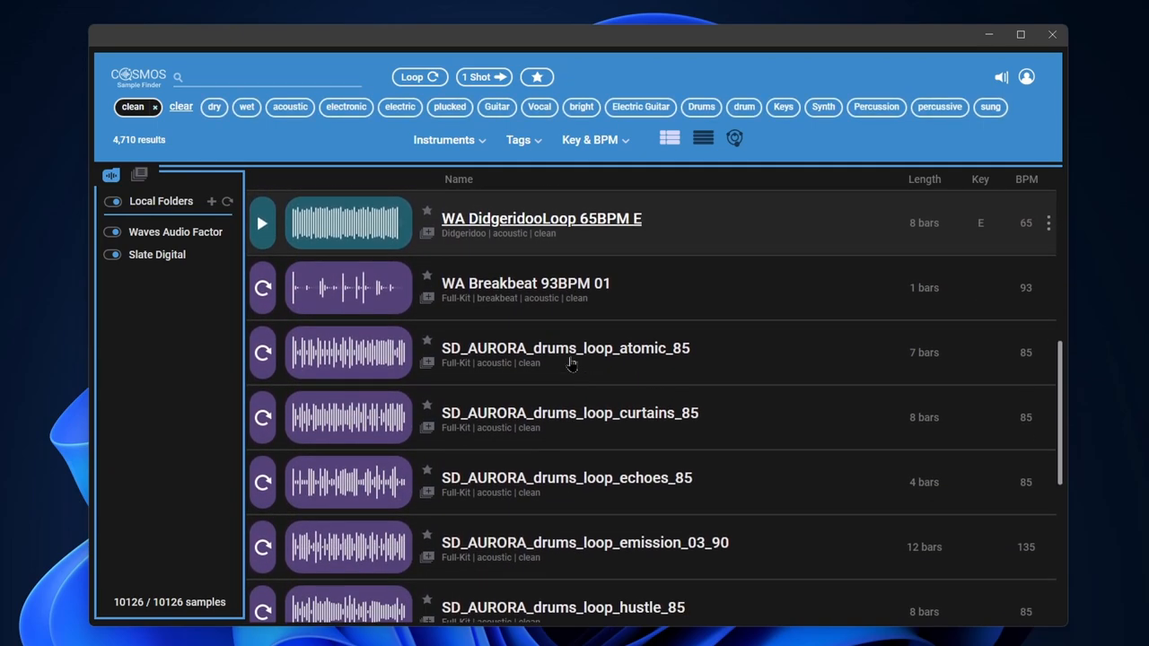
scroll(down, 3)
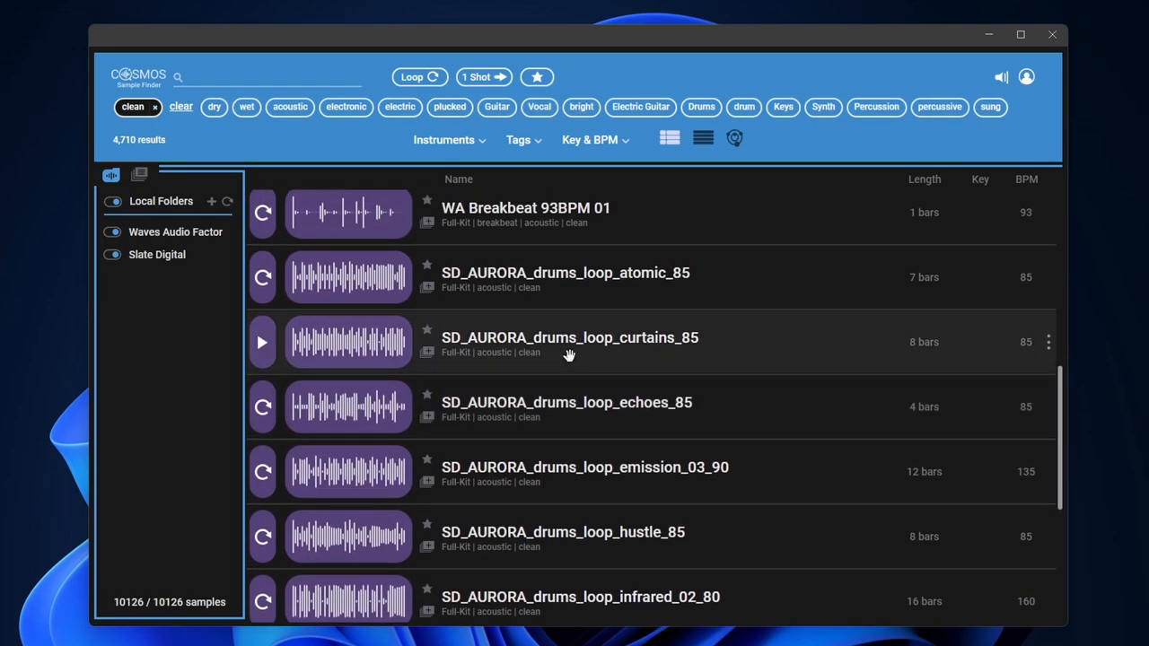
click(154, 106)
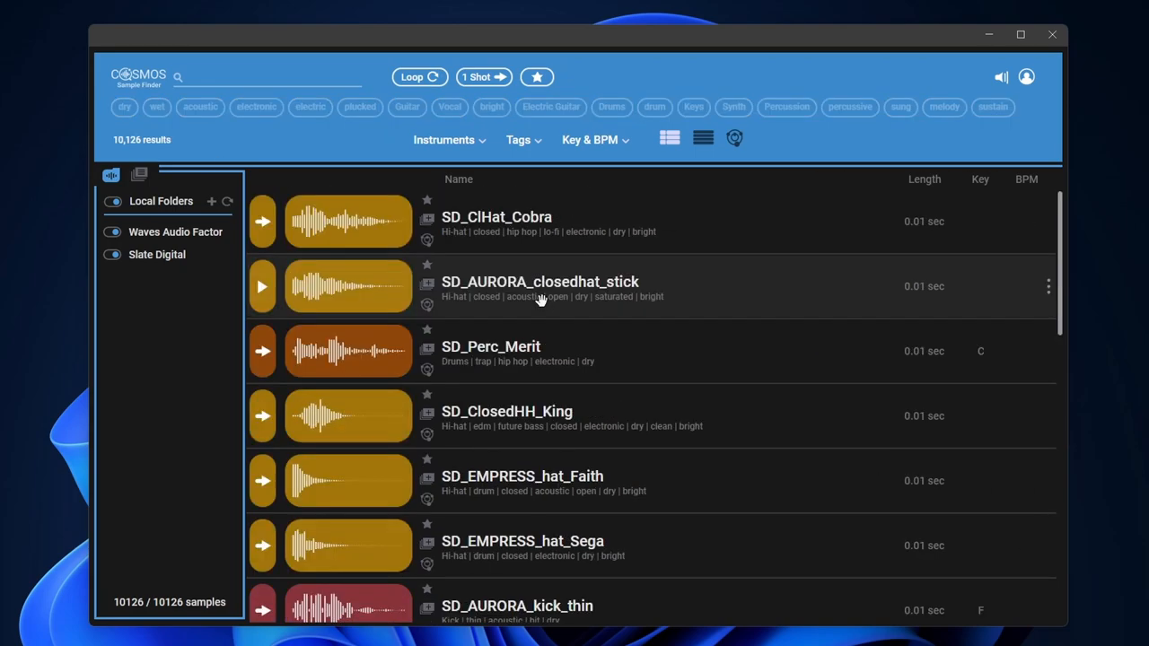
click(734, 139)
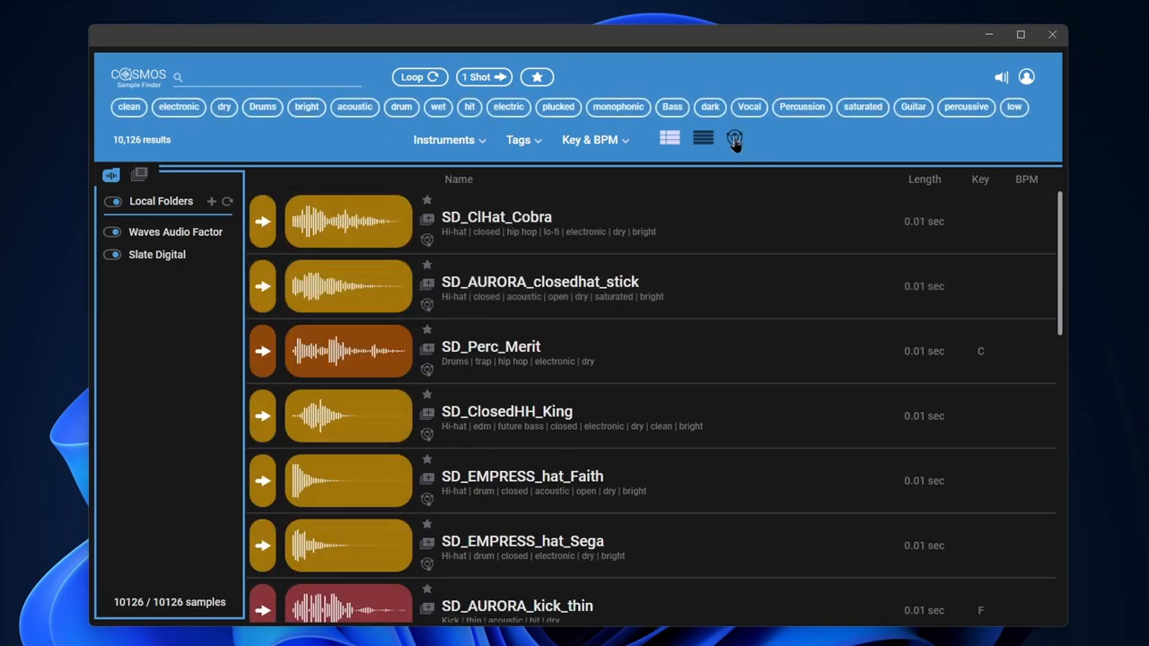
- In Cloud view, audition vocal chop, conga, cowbell and bongo samples
click(734, 139)
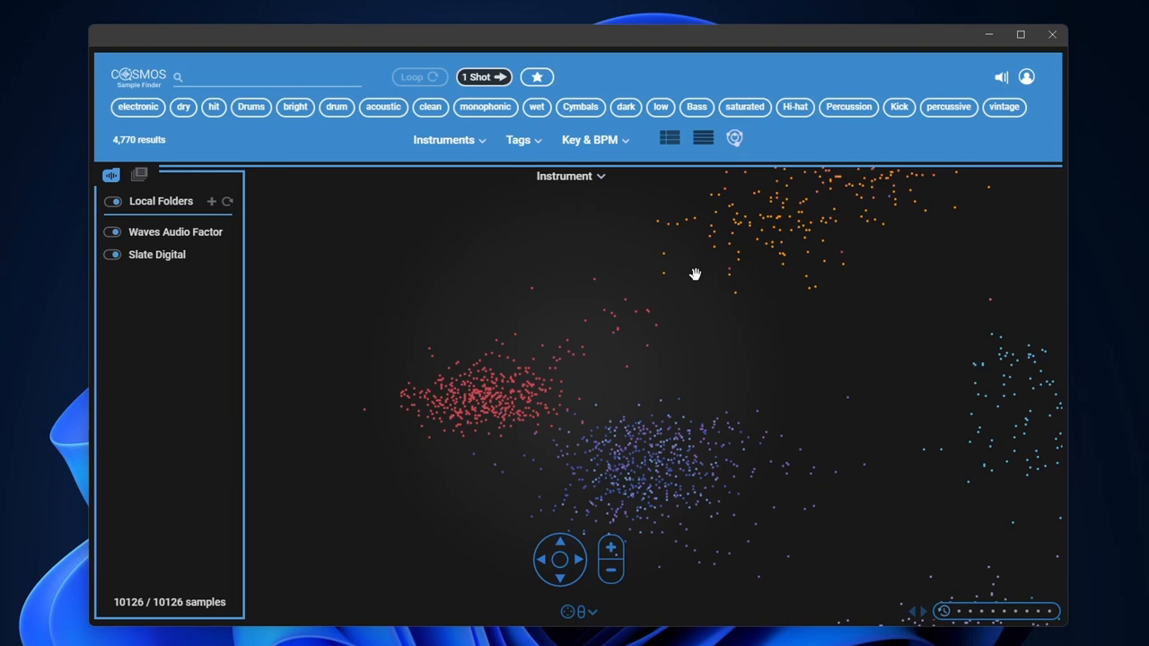
click(703, 137)
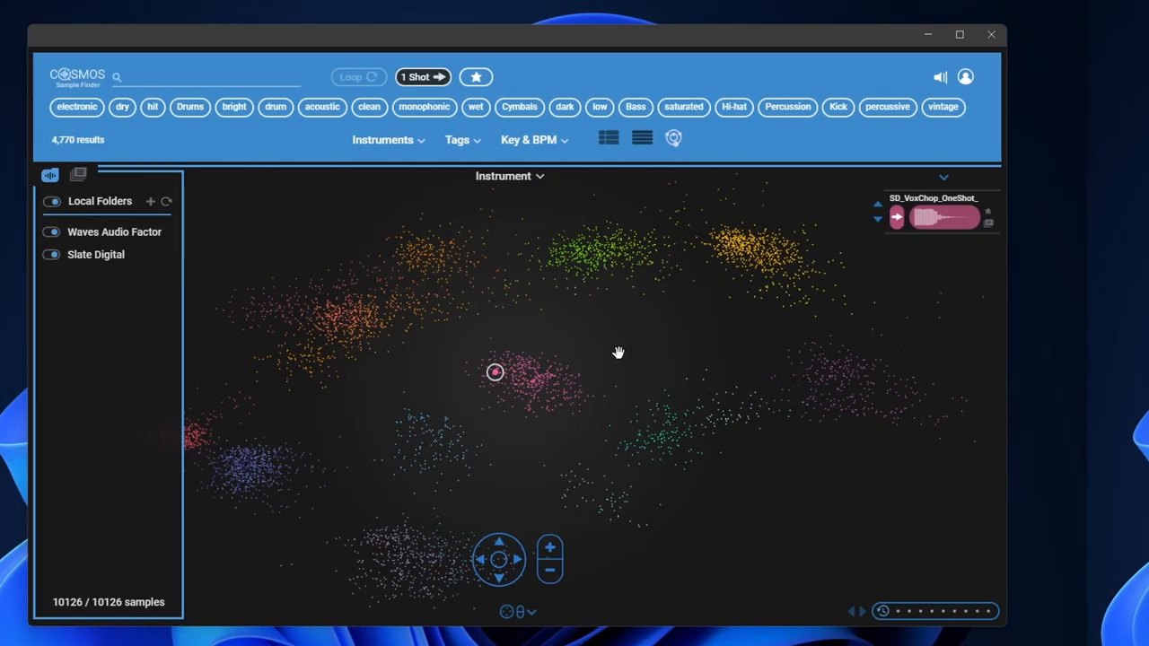
click(595, 397)
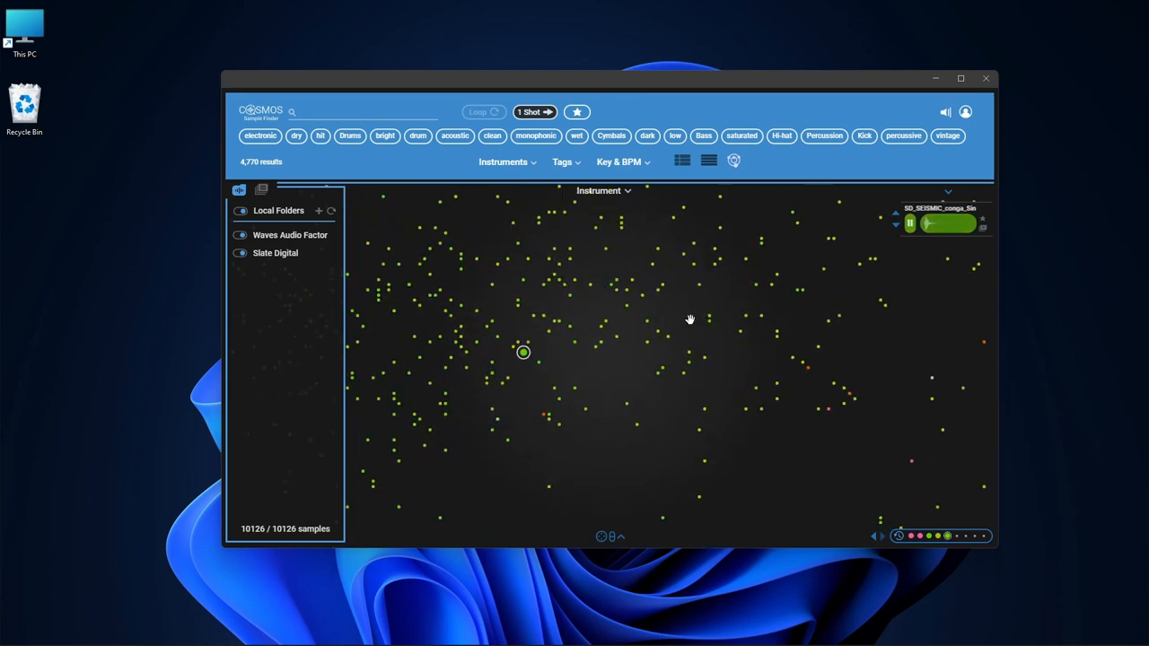
click(492, 322)
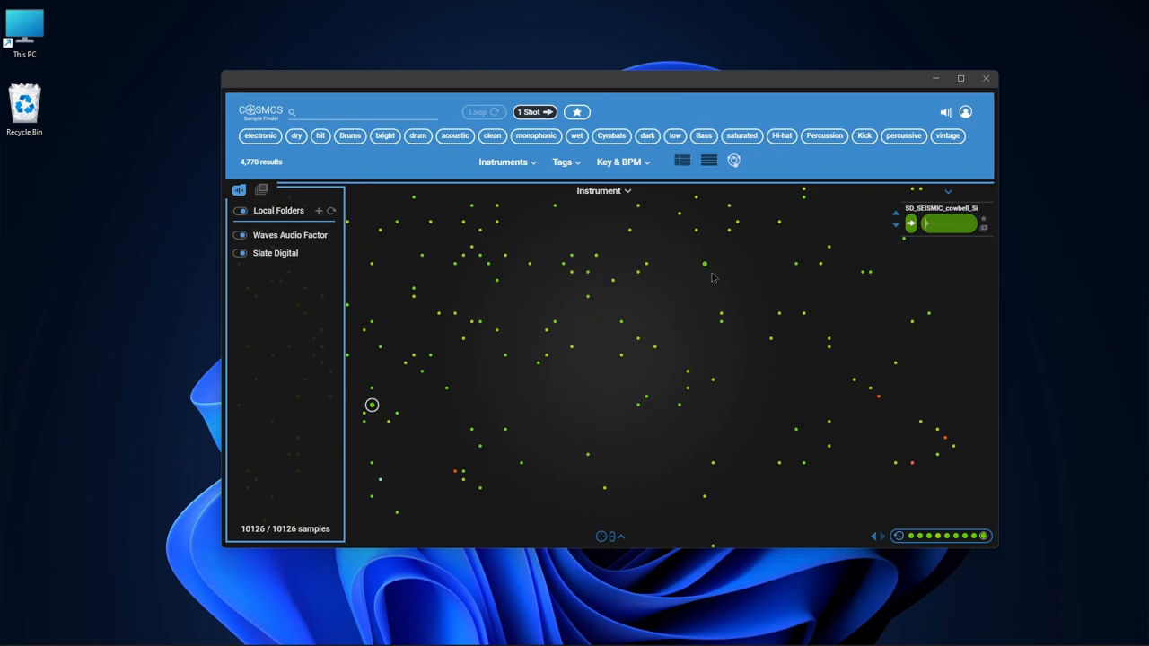
click(705, 264)
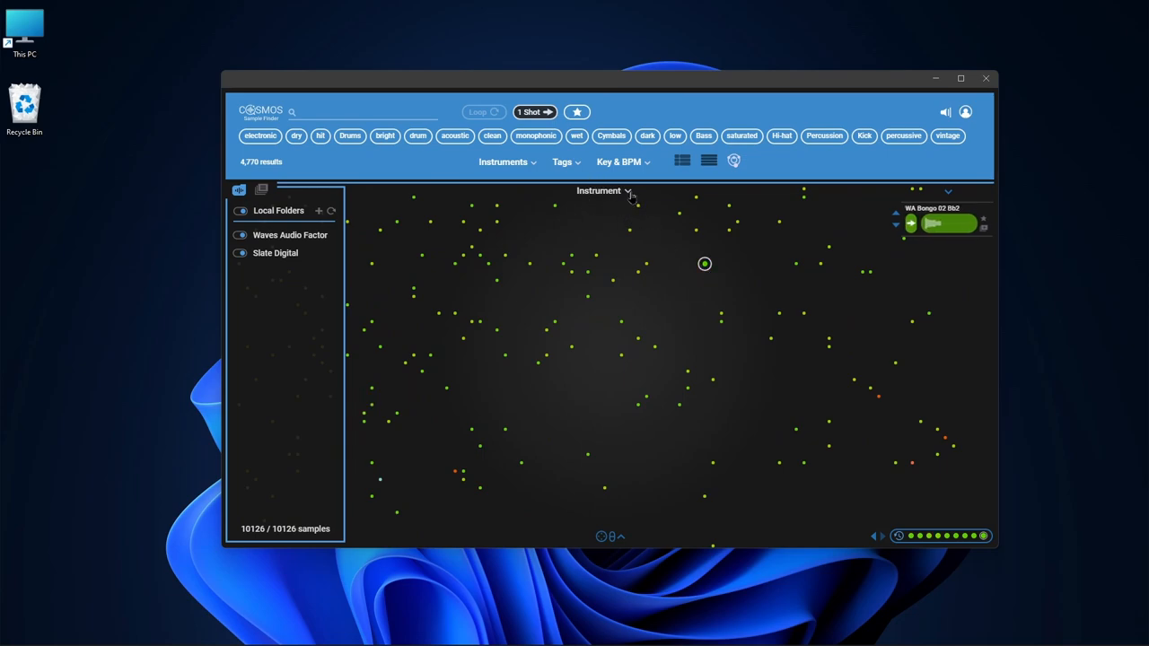
- Arrange the cloud by brightness and audition tom, maracas and long boom samples
click(601, 191)
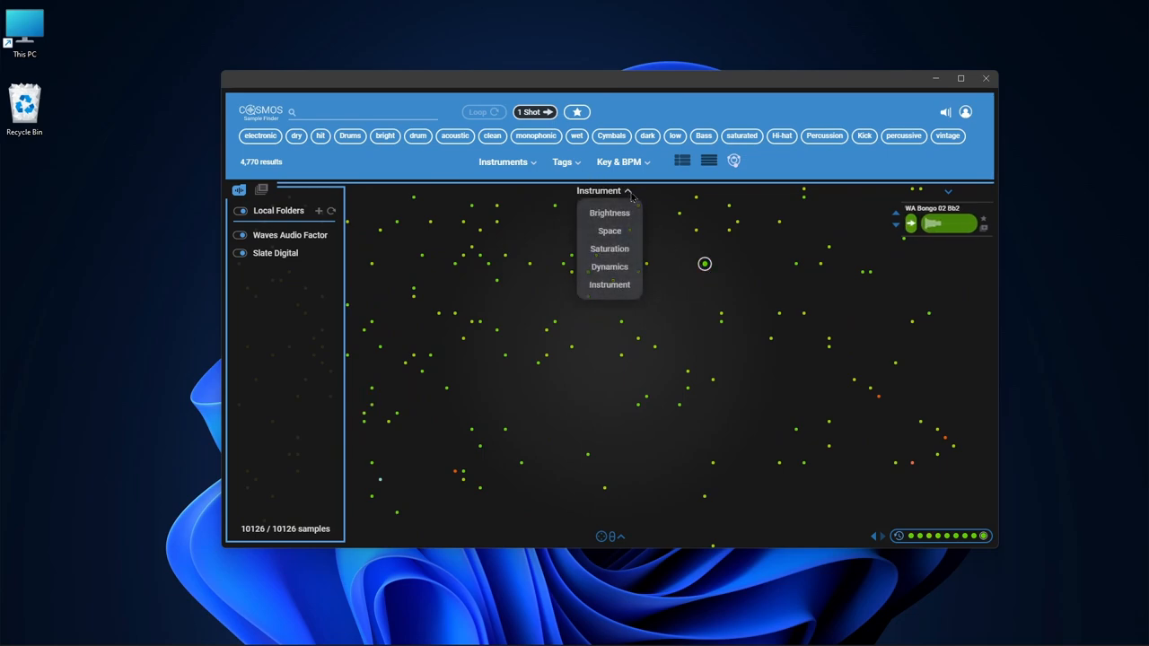
click(610, 212)
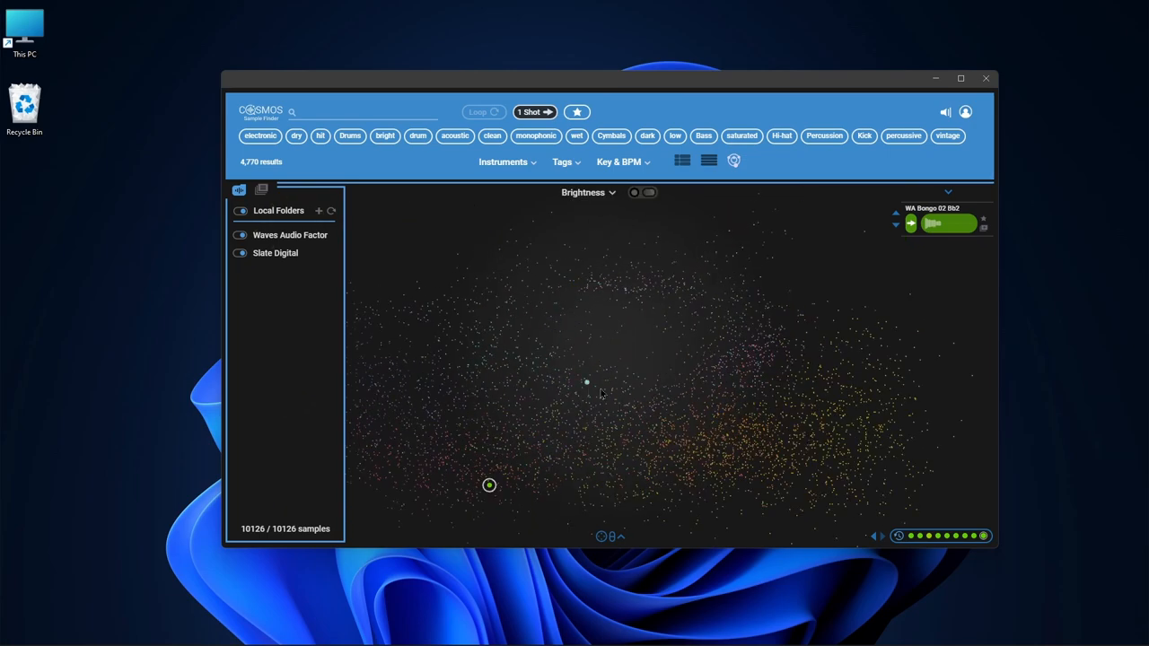
click(543, 431)
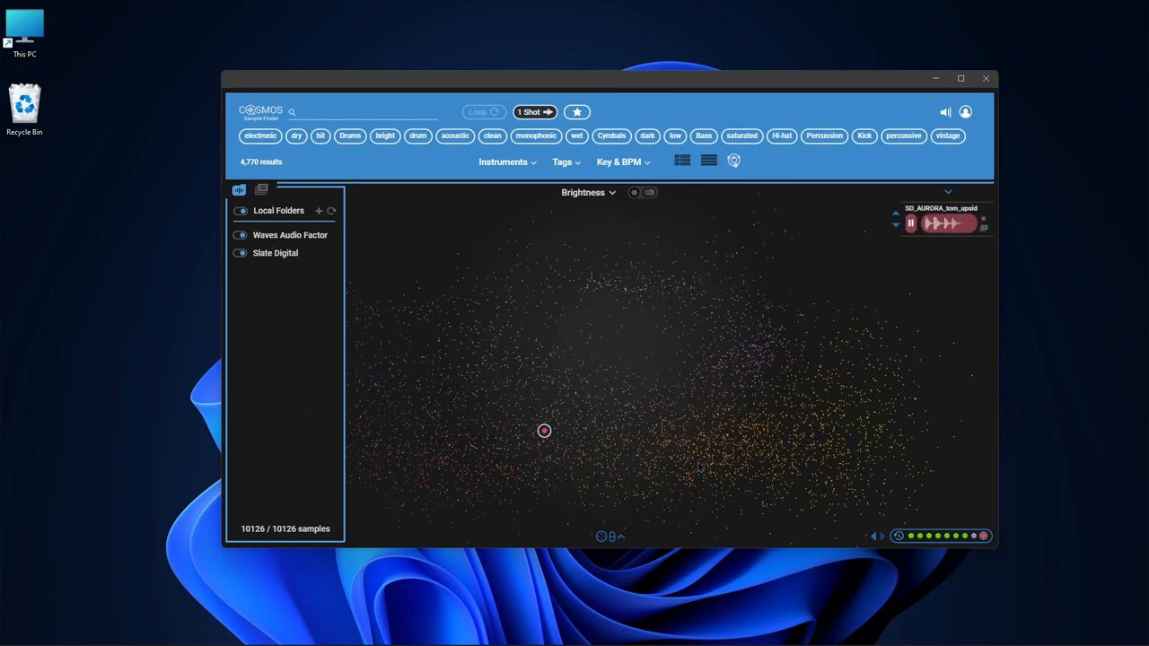
click(881, 460)
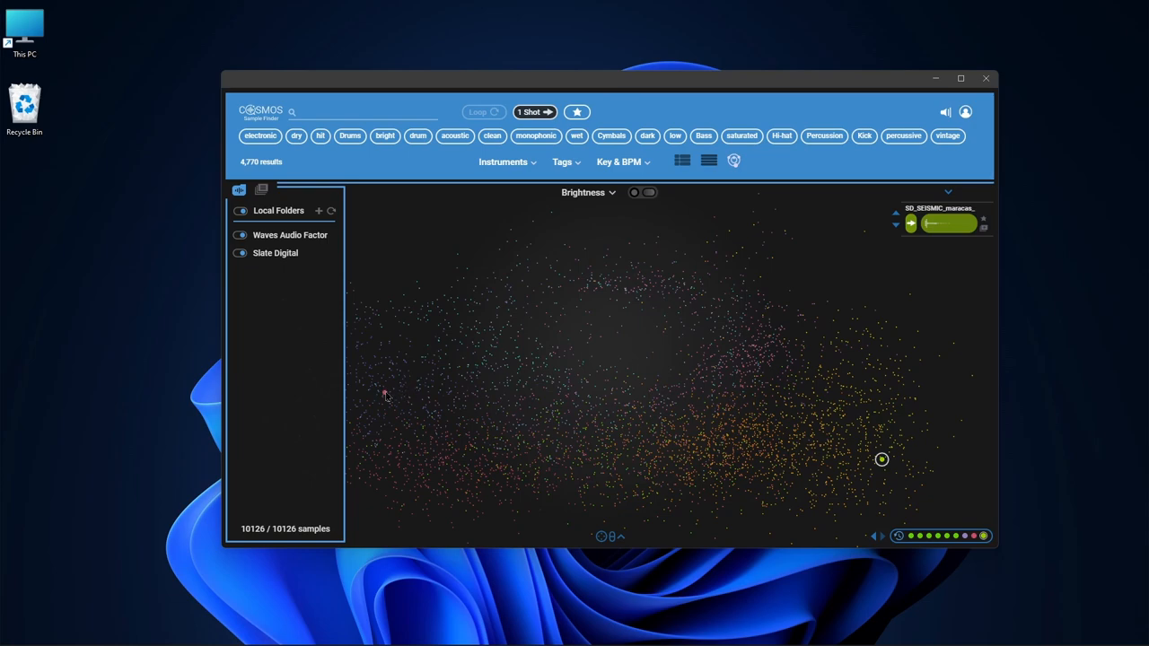
click(369, 376)
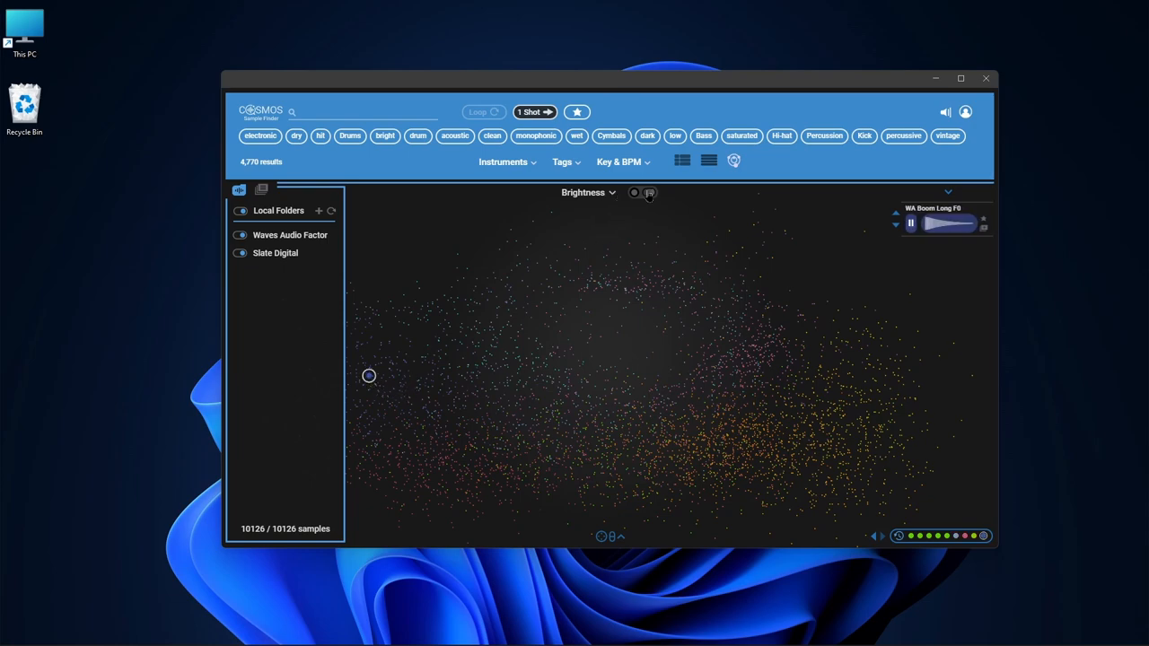
- Arrange the cloud by space, then dynamics, and audition red-cluster kick samples
click(583, 192)
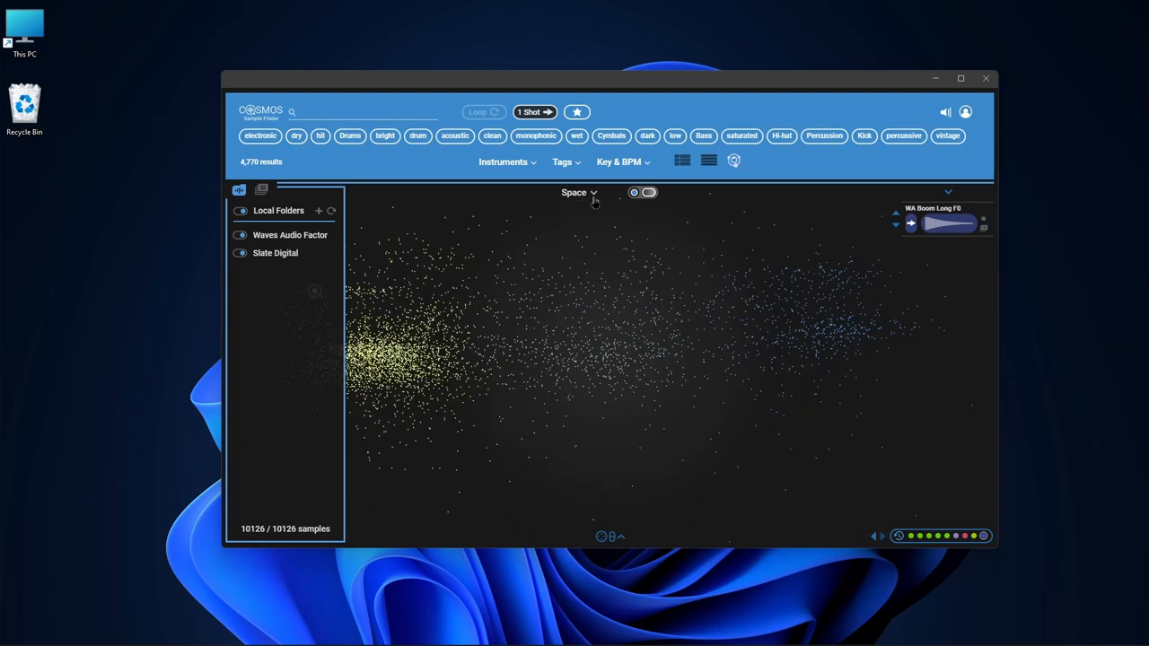
click(579, 193)
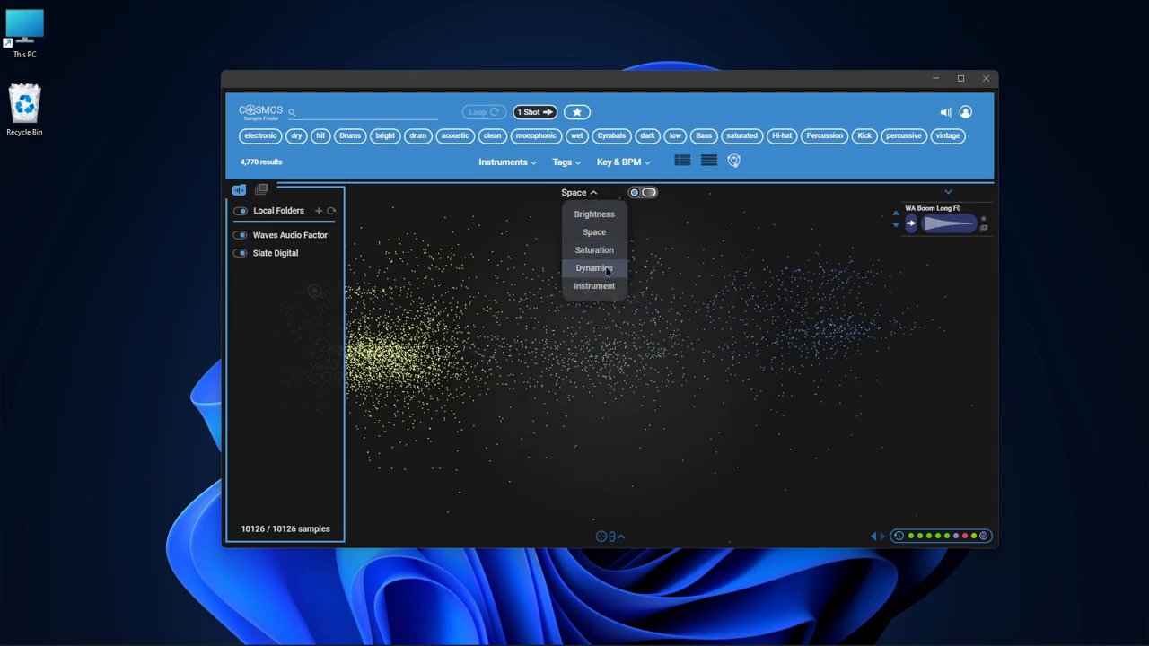
click(595, 285)
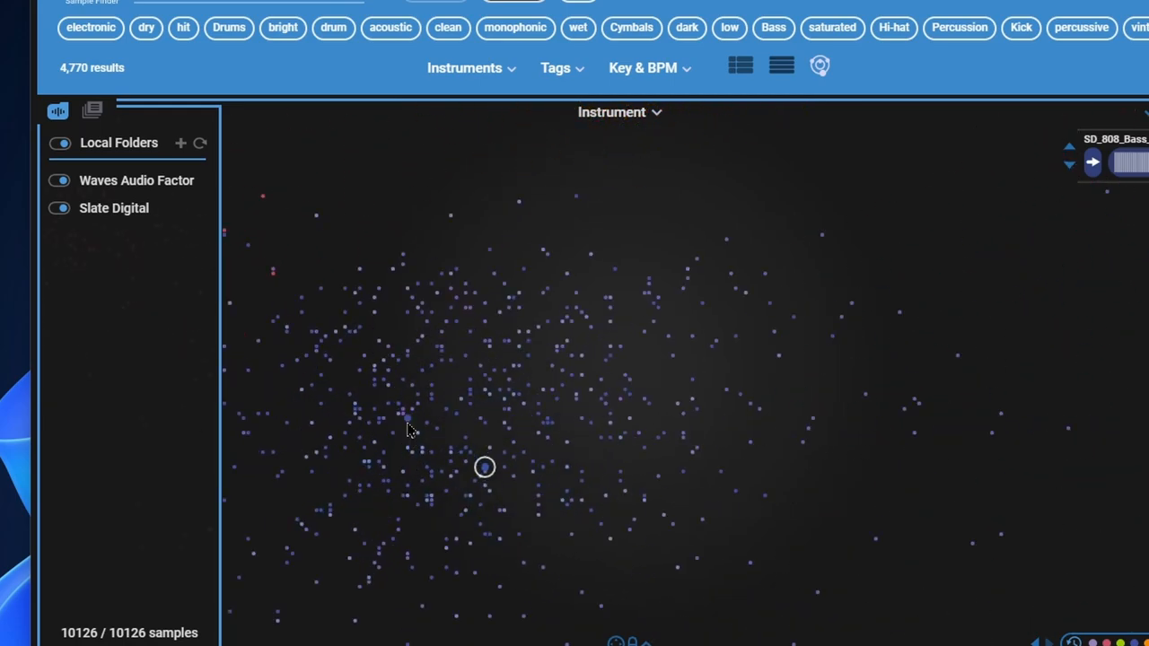
click(460, 399)
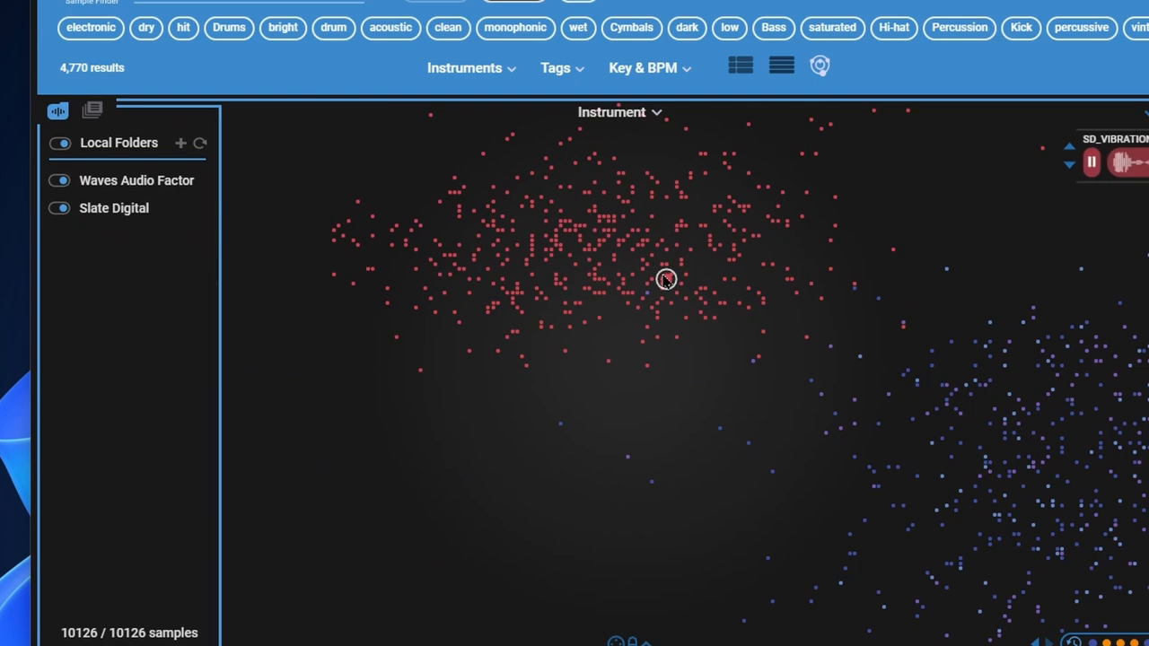
click(555, 230)
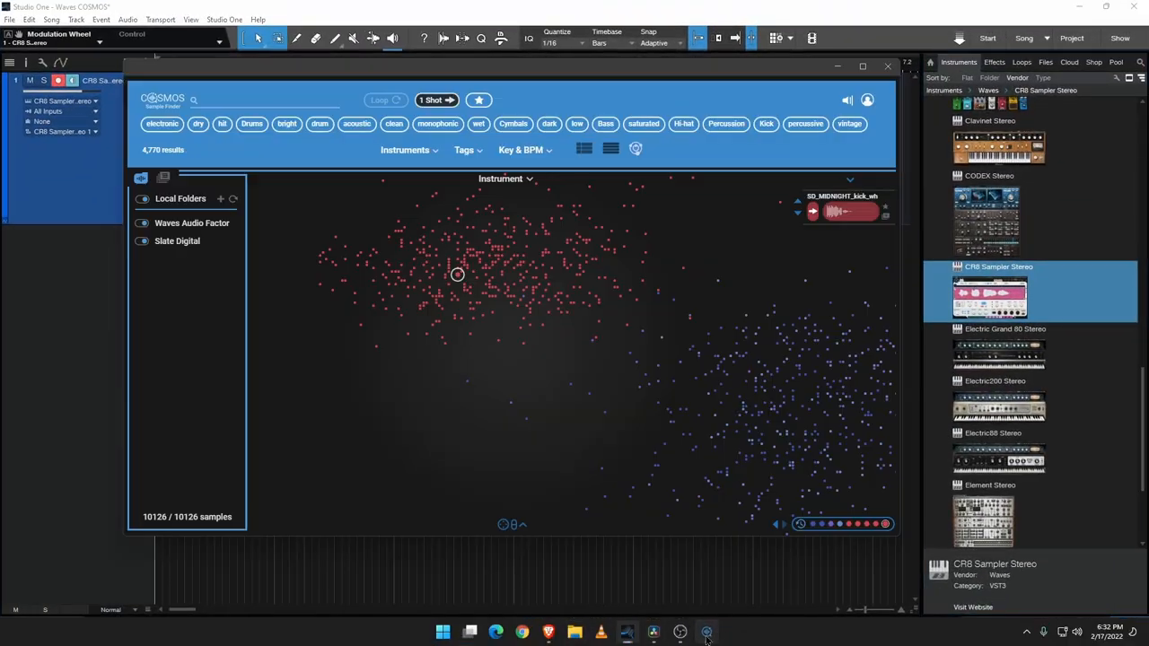
- Drop the SD_VIBRATIONS sample onto a new Studio One audio track, then switch to DaVinci Resolve
click(611, 149)
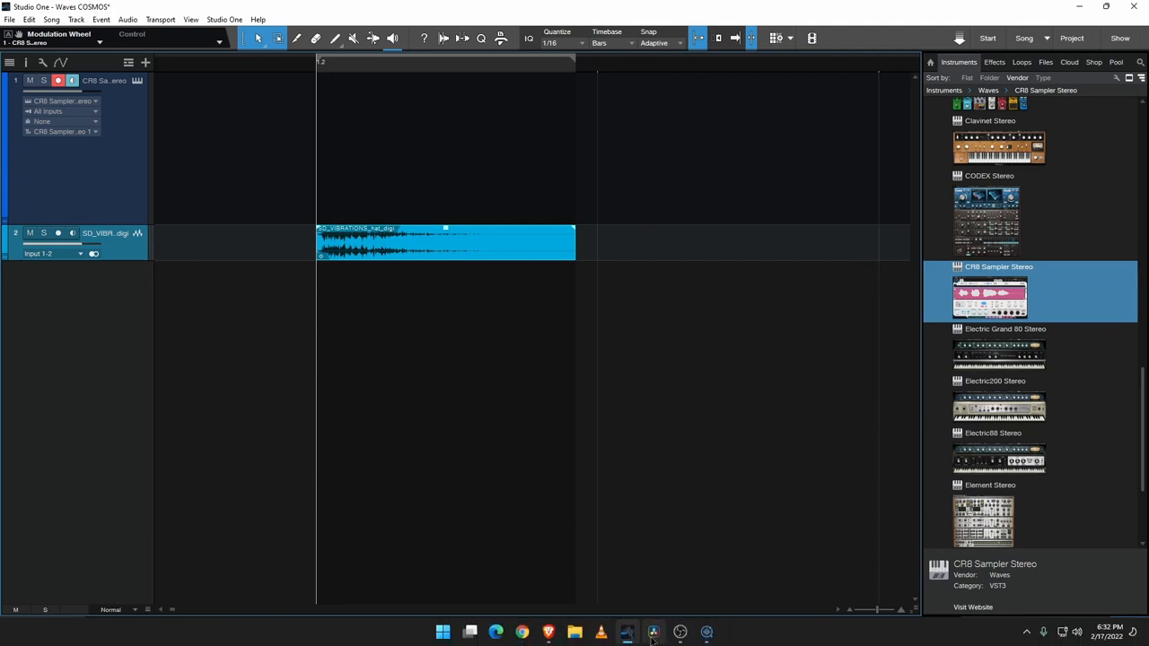
click(653, 633)
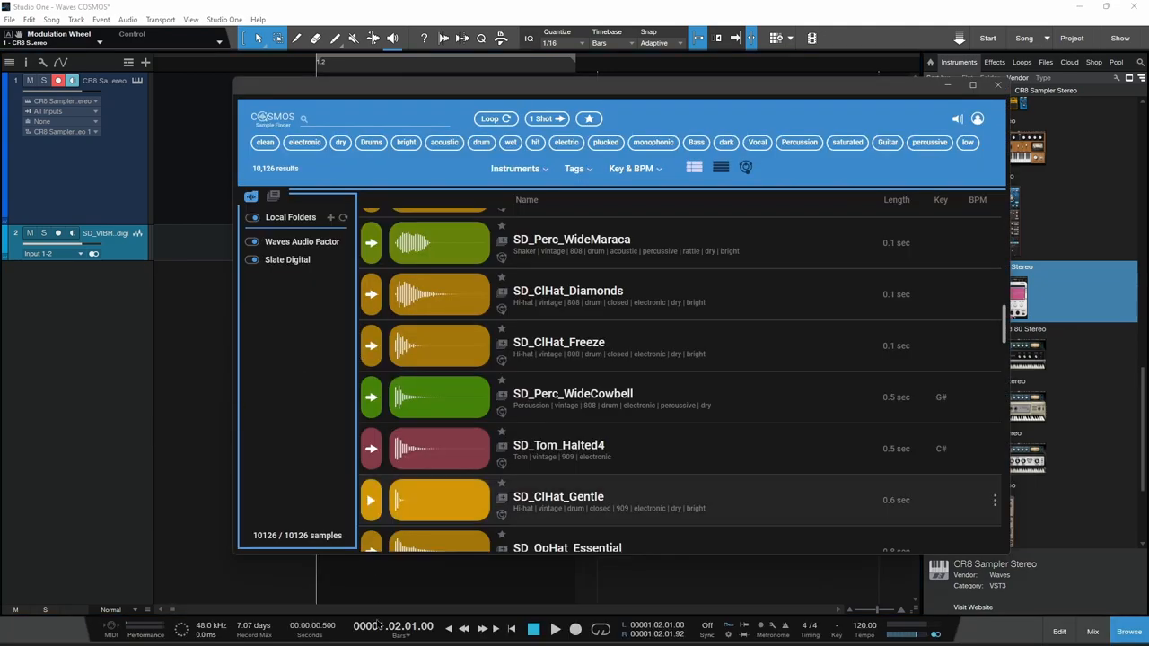
click(653, 631)
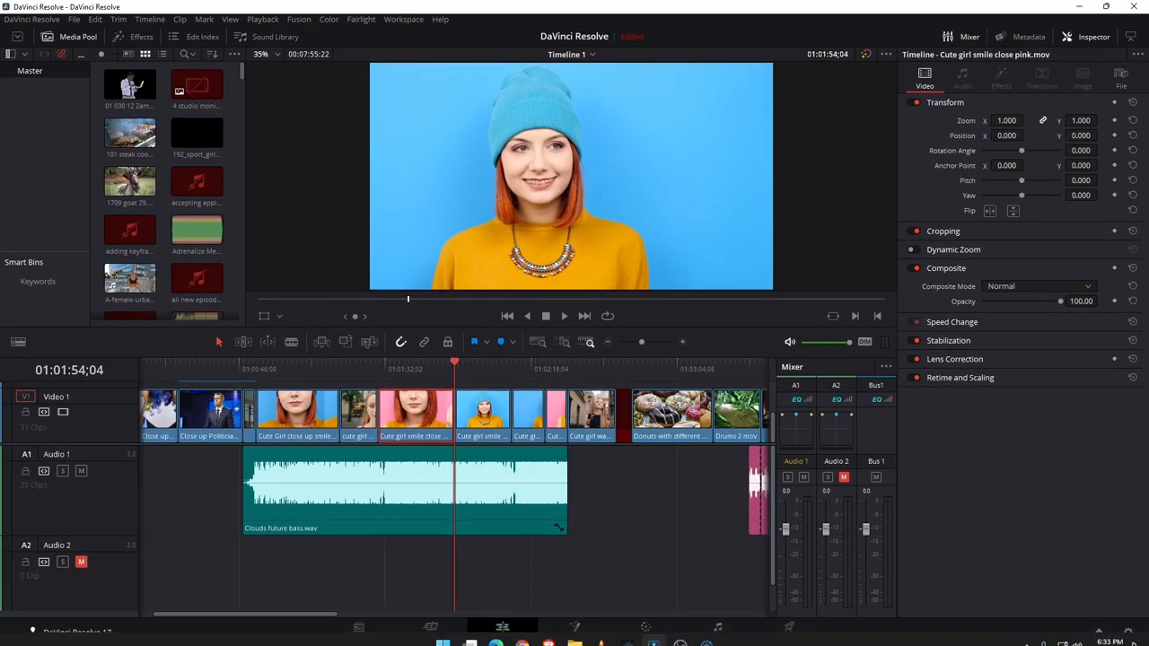
- Bring COSMOS up over DaVinci Resolve's Edit page and scroll its sample list
click(275, 37)
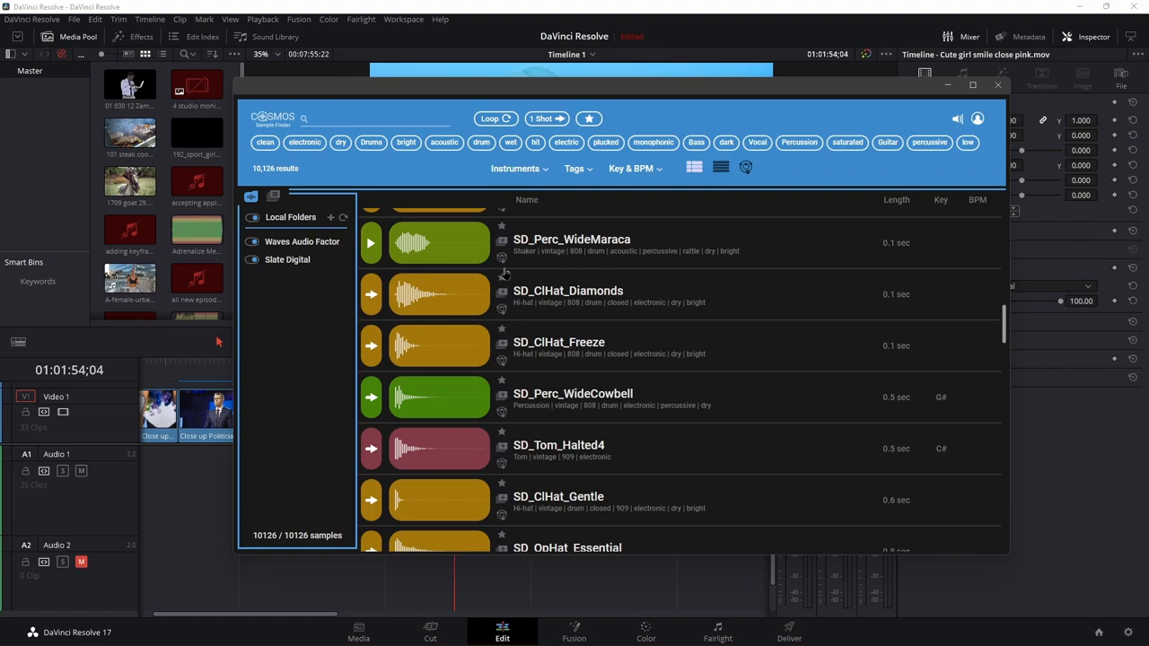
scroll(down, 3)
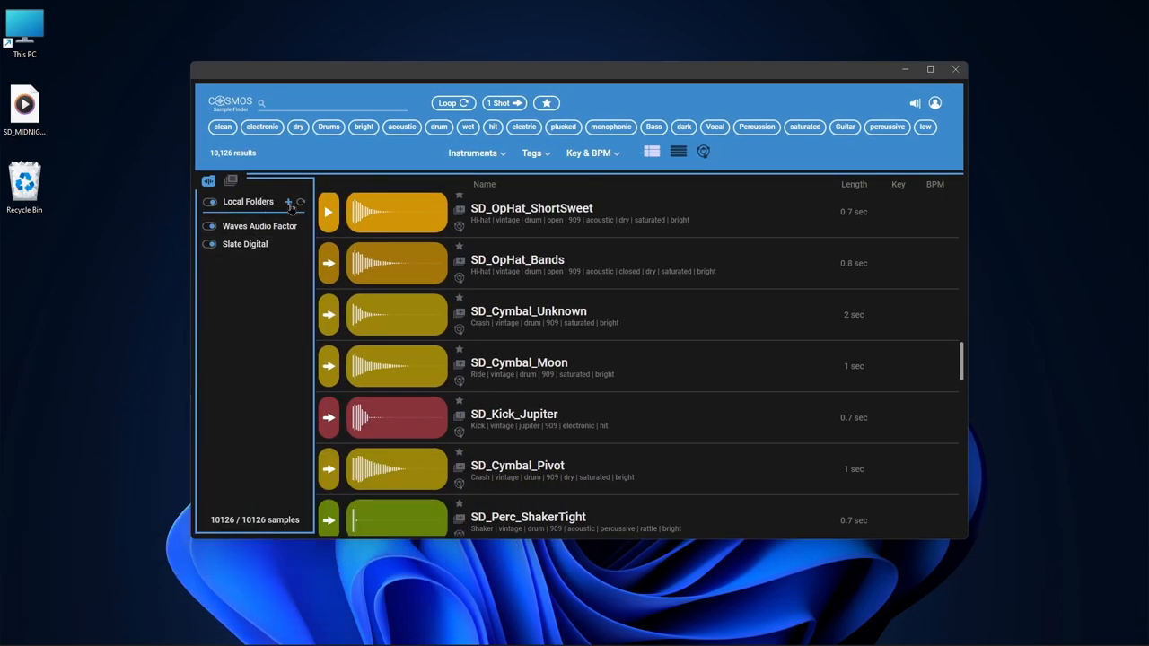
- Add the Perfect Swoosh folder from Samples Library as a local folder, reaching 10,132 samples
click(290, 201)
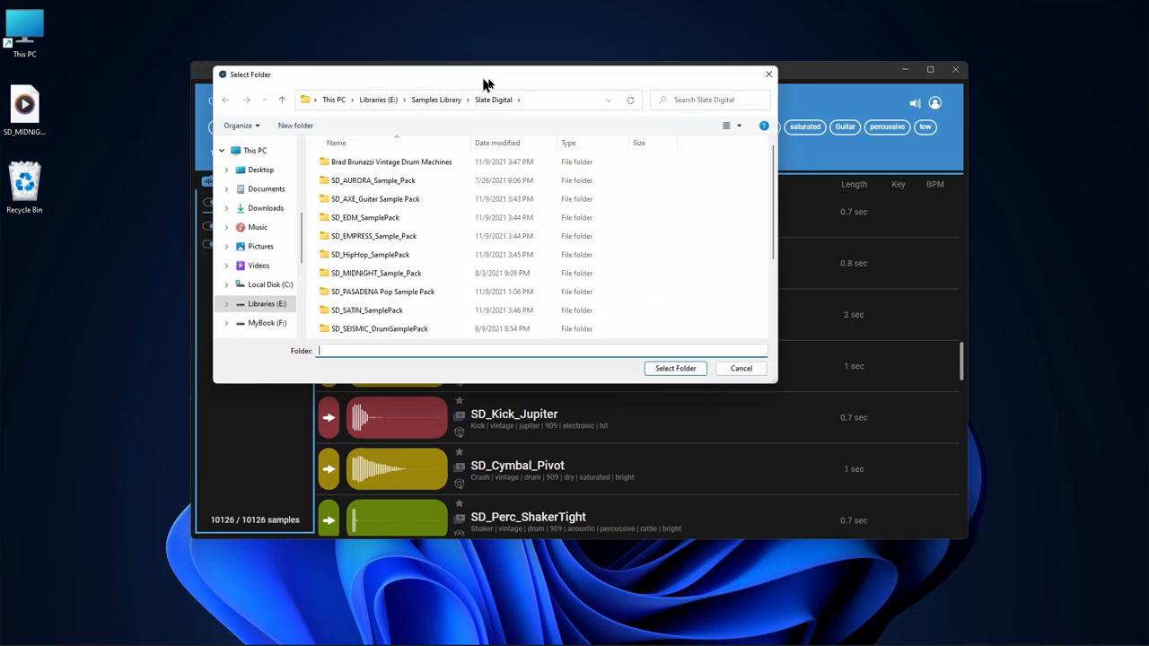
click(436, 100)
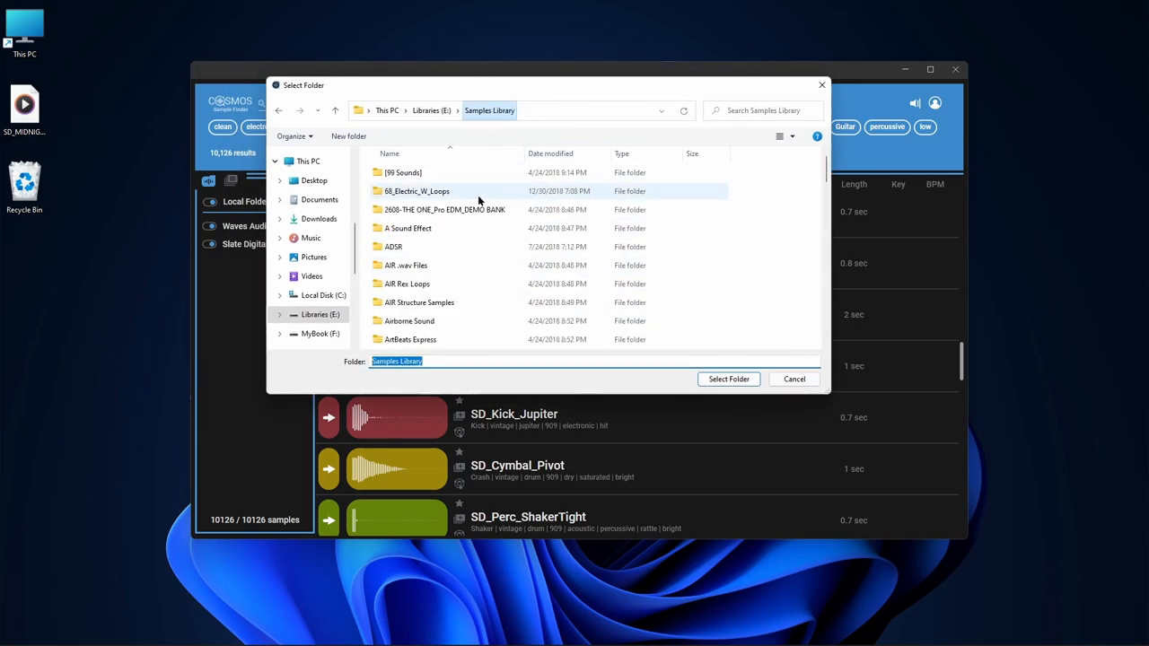
scroll(down, 3)
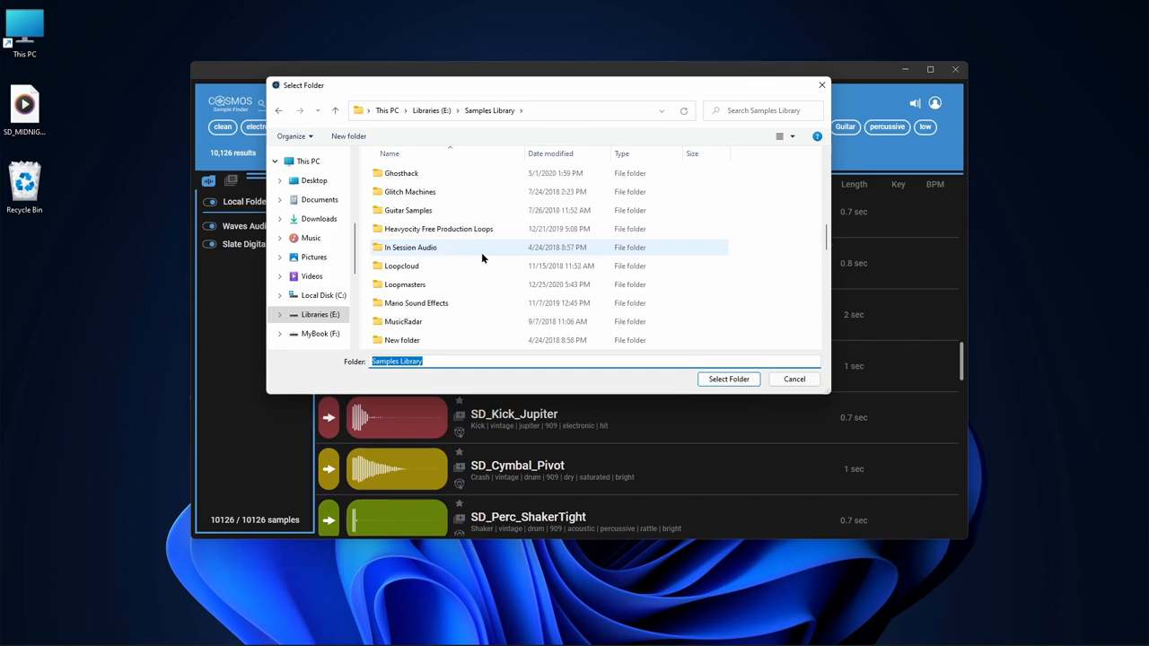
click(409, 226)
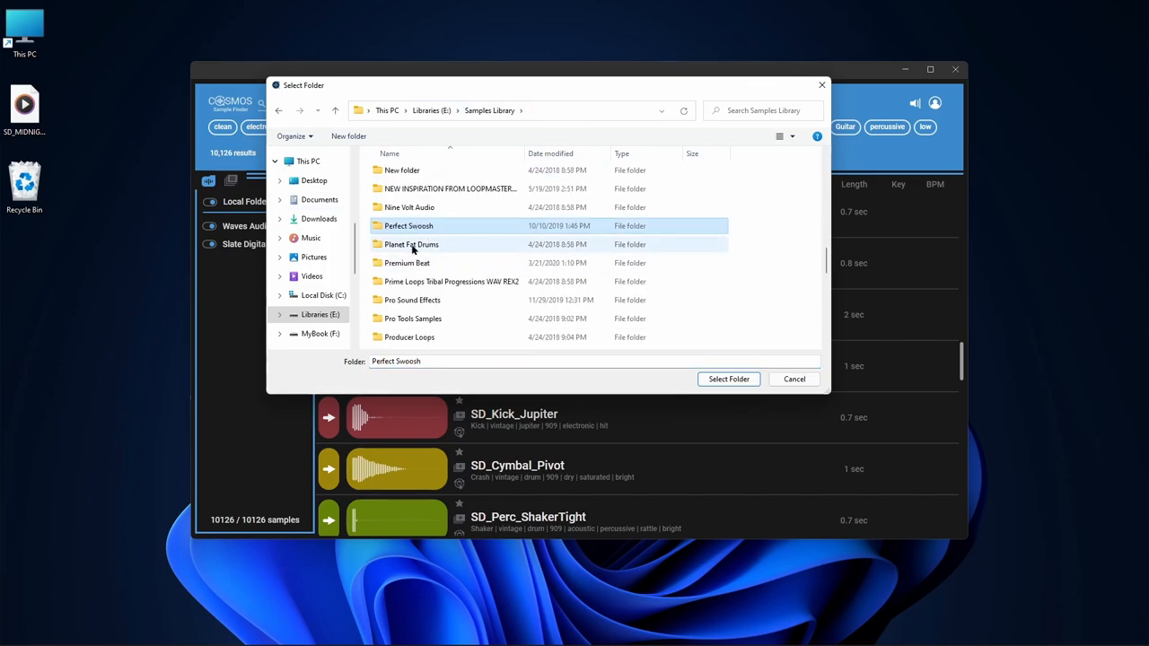
click(729, 379)
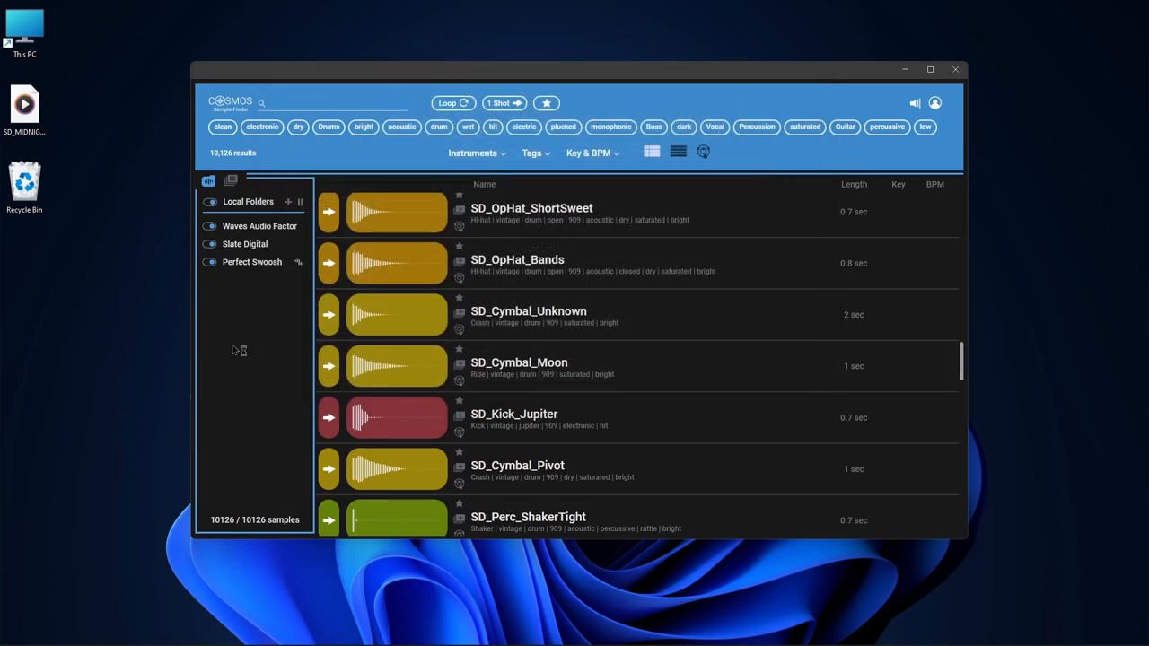
mouse_move(305, 278)
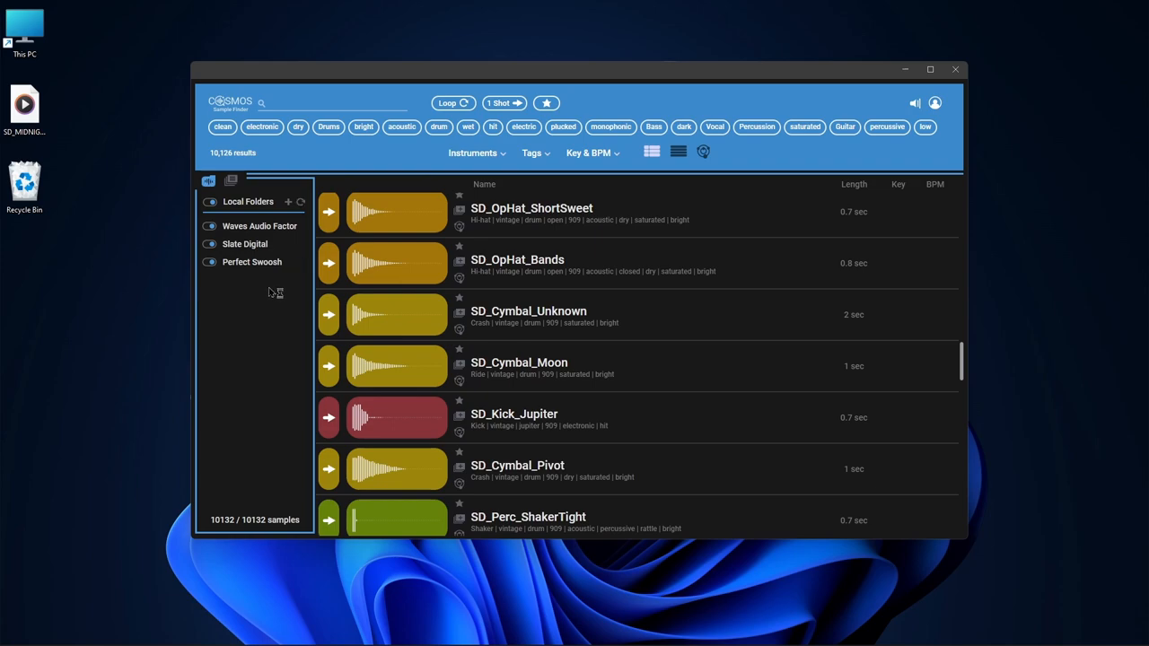
mouse_move(291, 272)
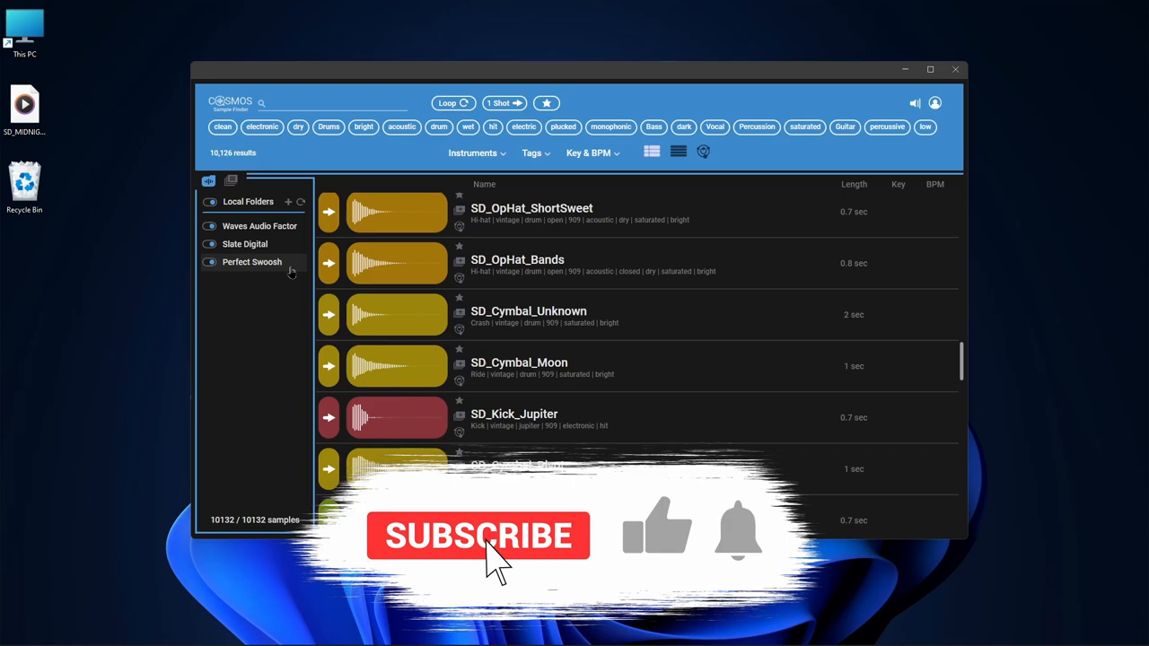
click(478, 536)
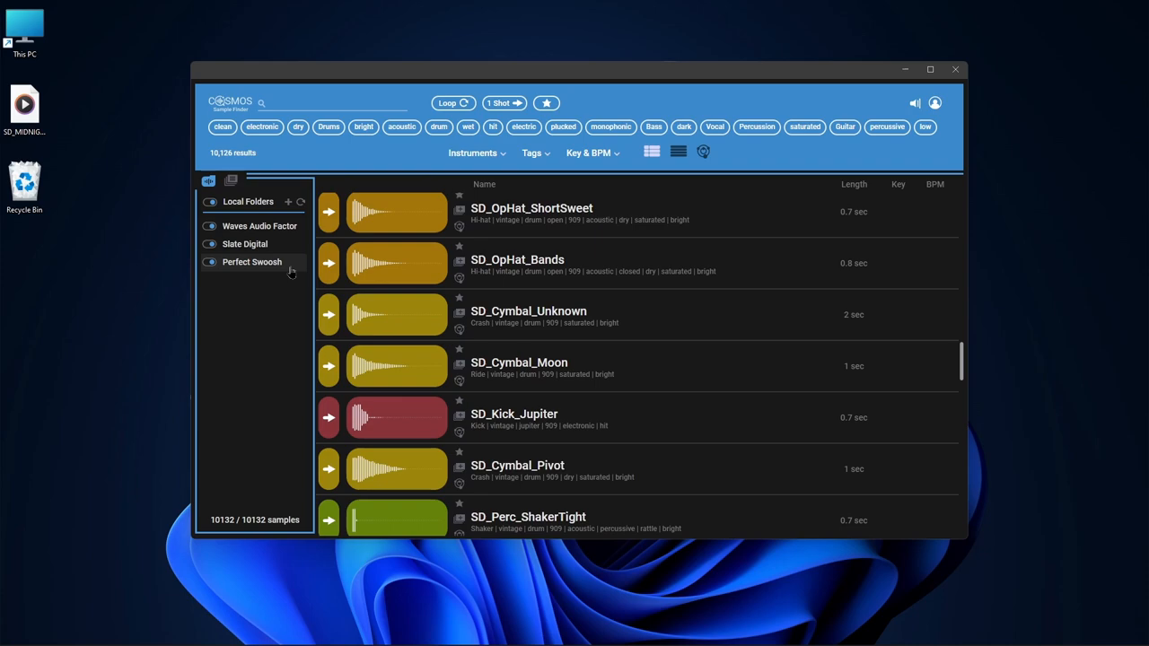
mouse_move(227, 371)
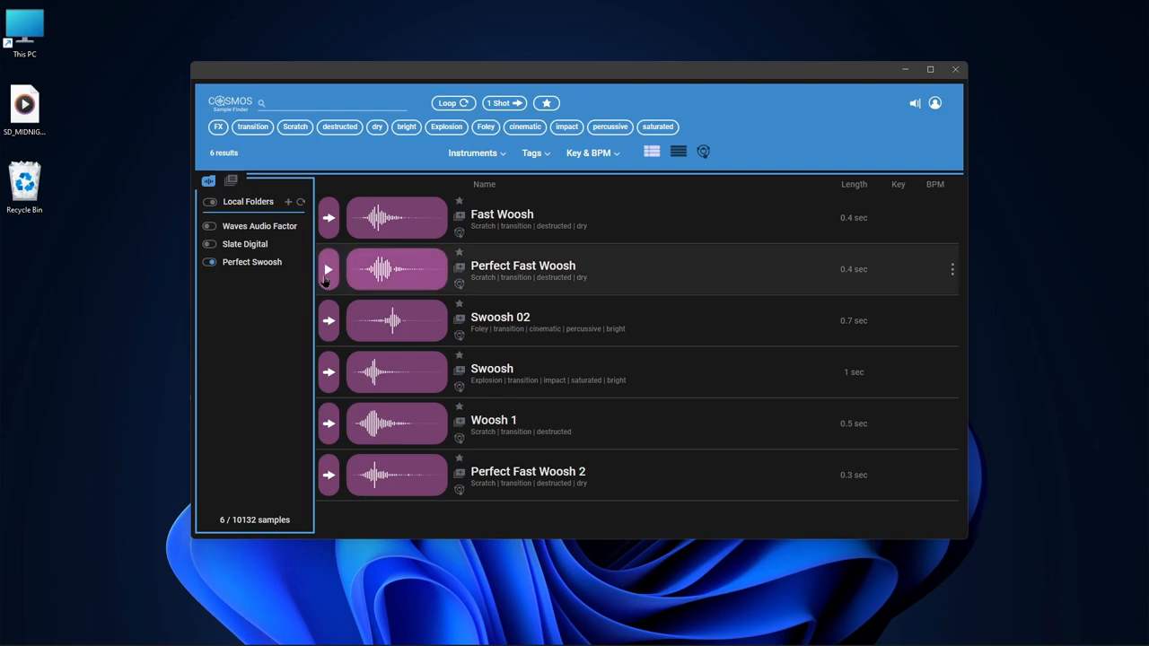
- Audition two of the six filtered Perfect Swoosh samples
click(328, 321)
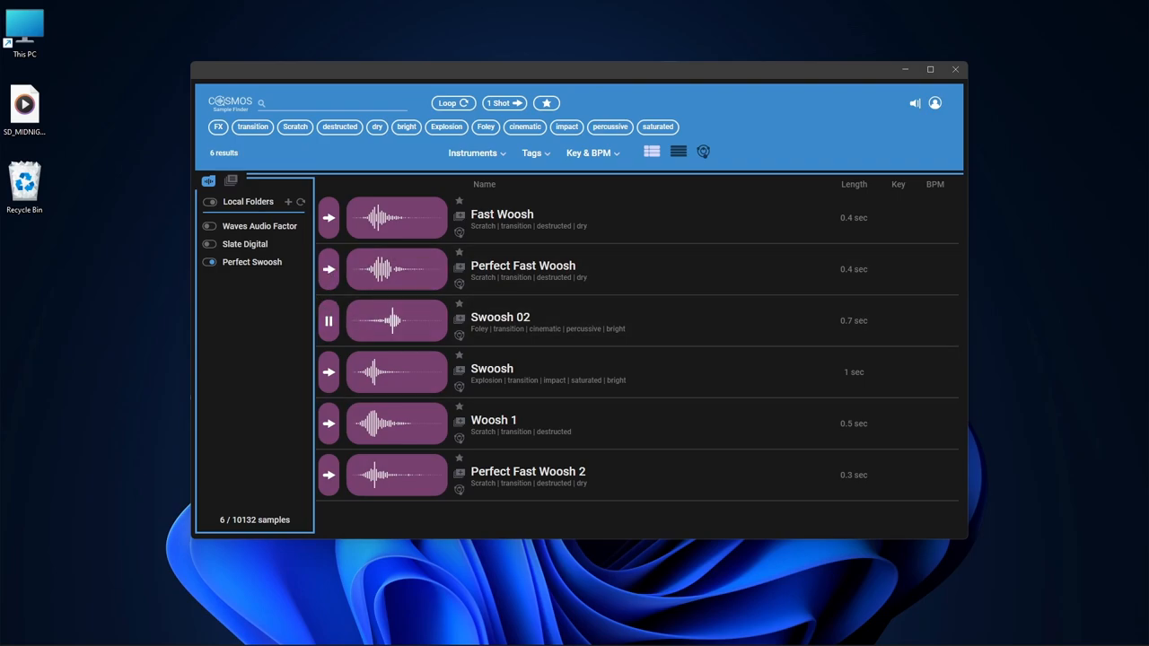
click(654, 632)
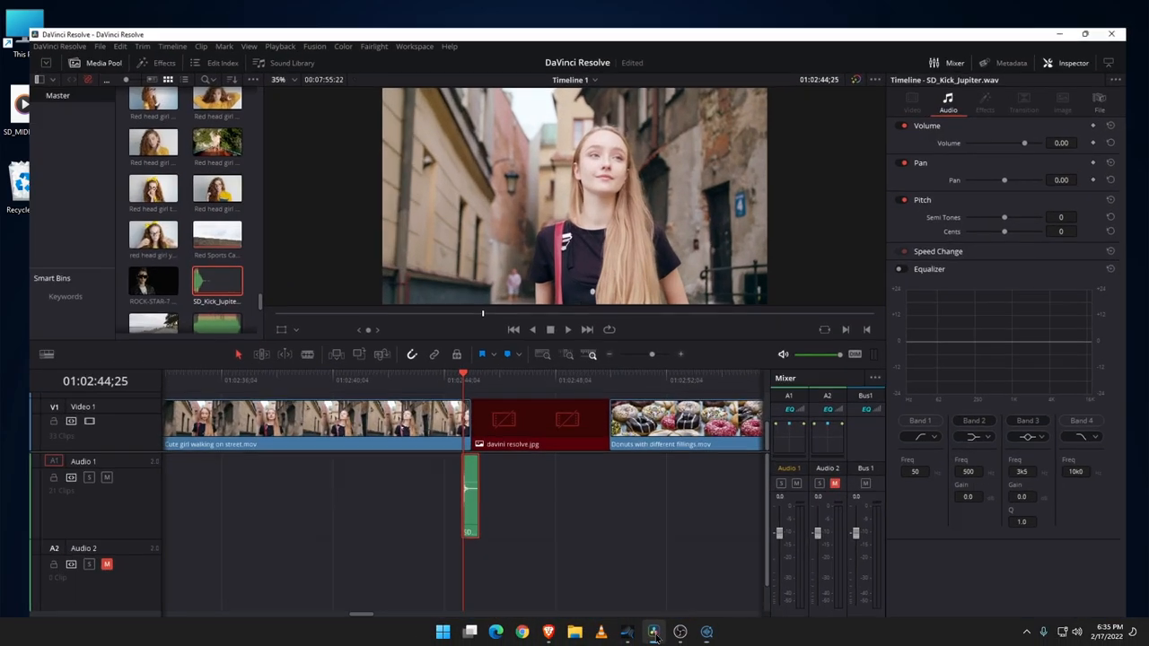
click(706, 632)
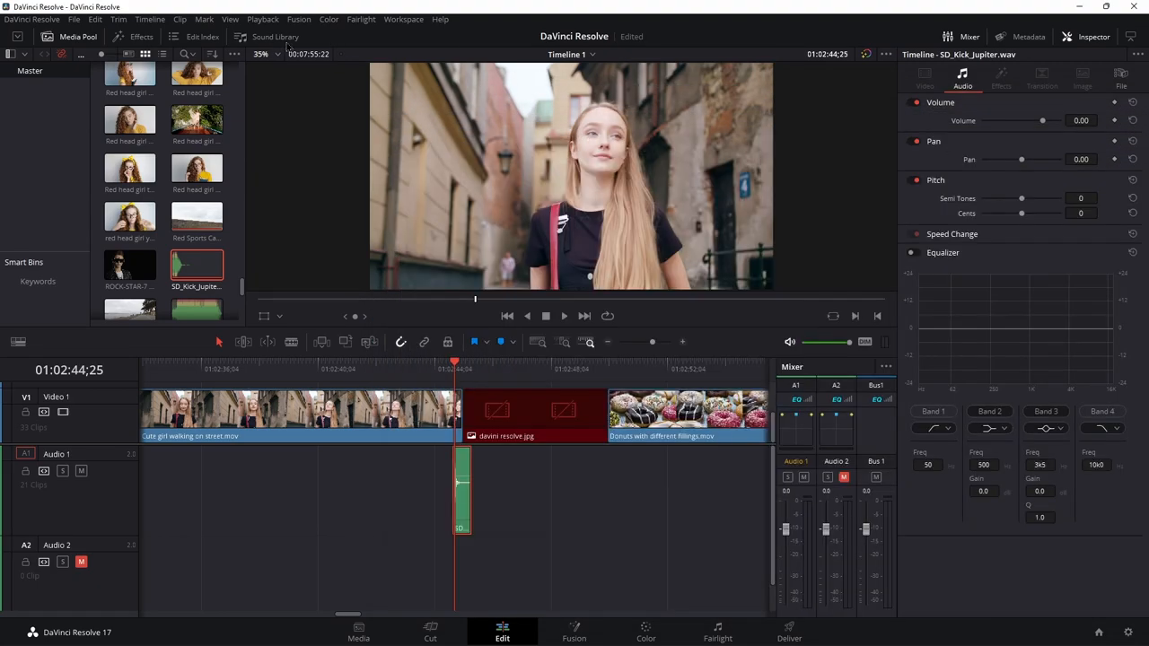
click(276, 36)
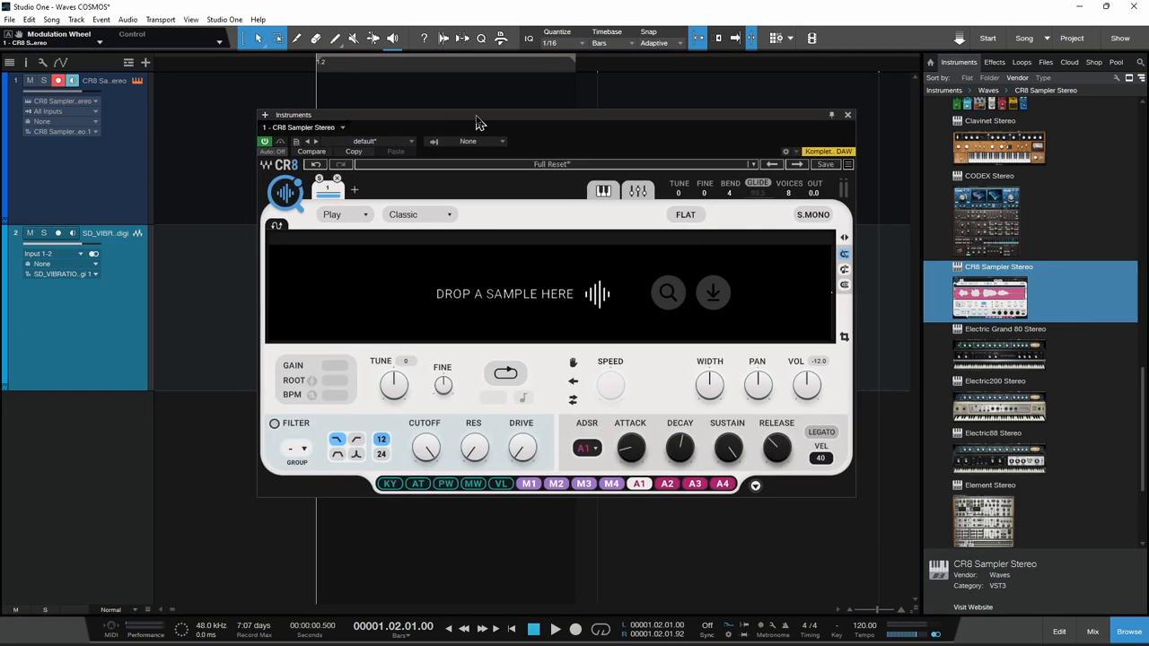
mouse_move(530, 259)
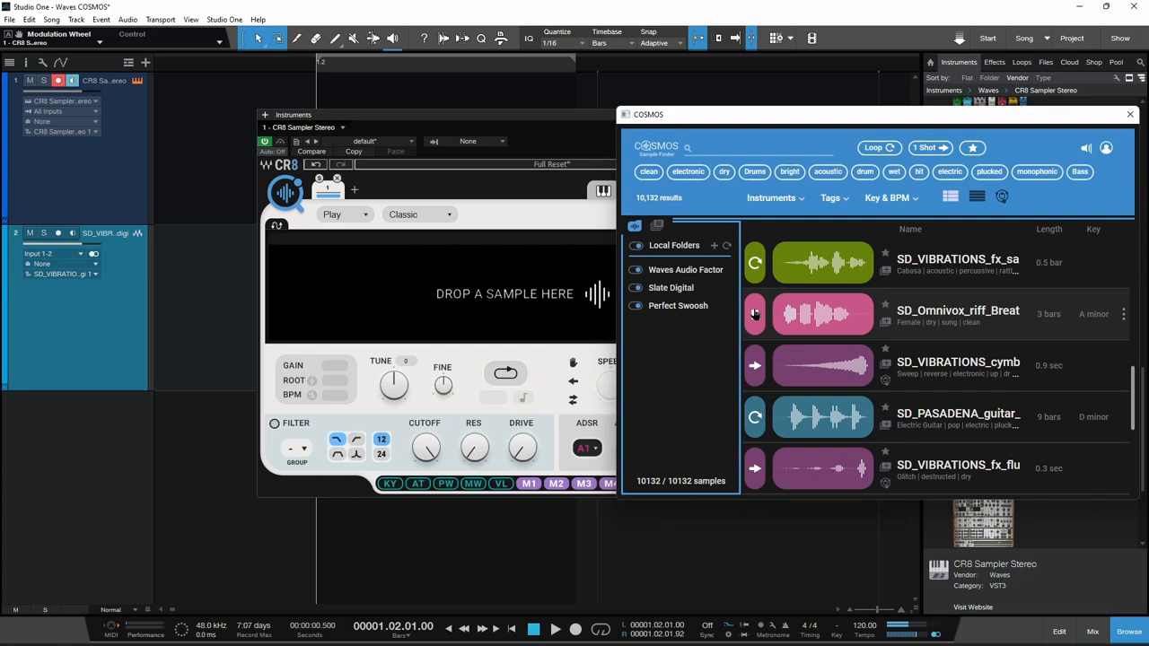
- Load the SD_PASADENA electric guitar loop into CR8 and close the COSMOS browser
scroll(down, 3)
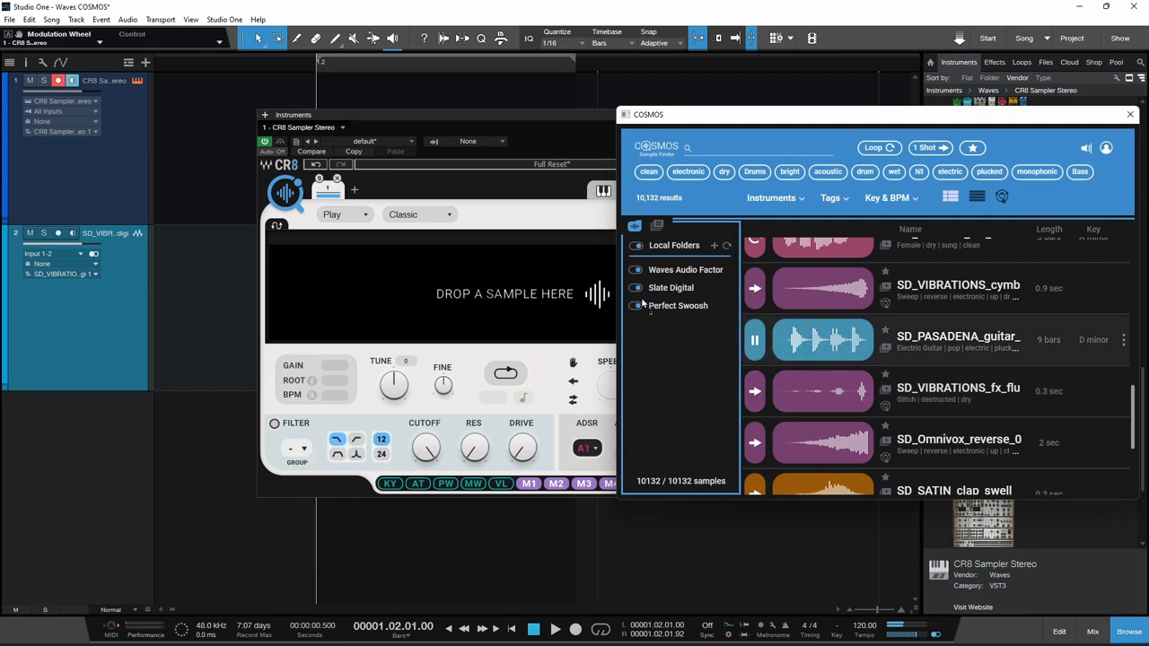
mouse_move(481, 296)
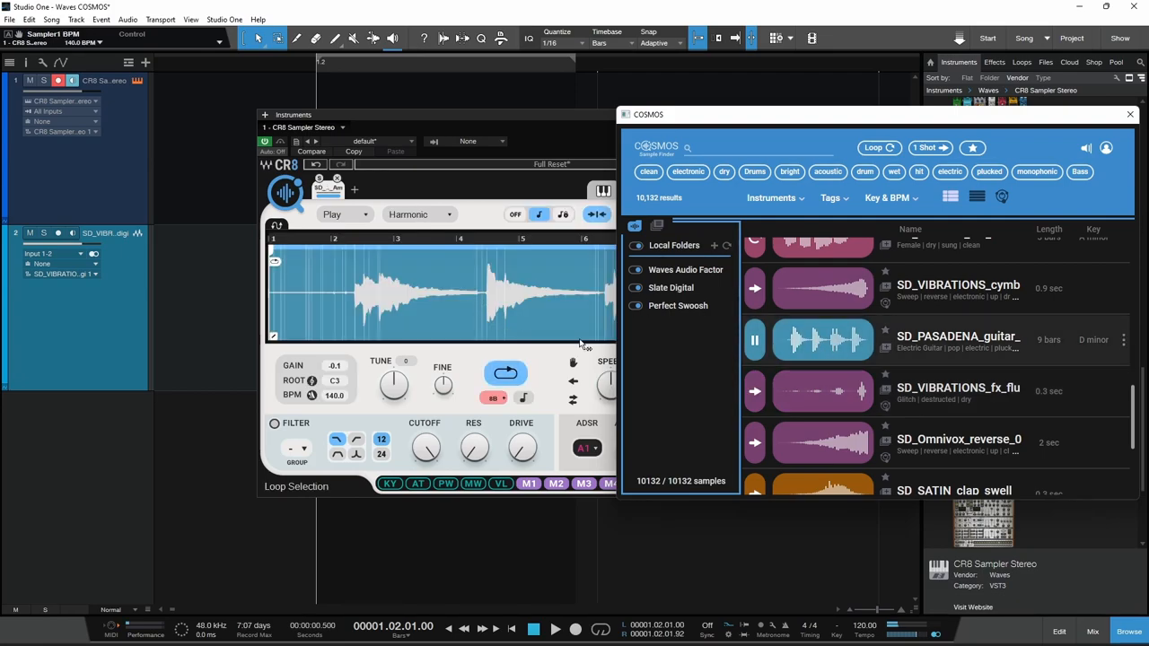
click(755, 339)
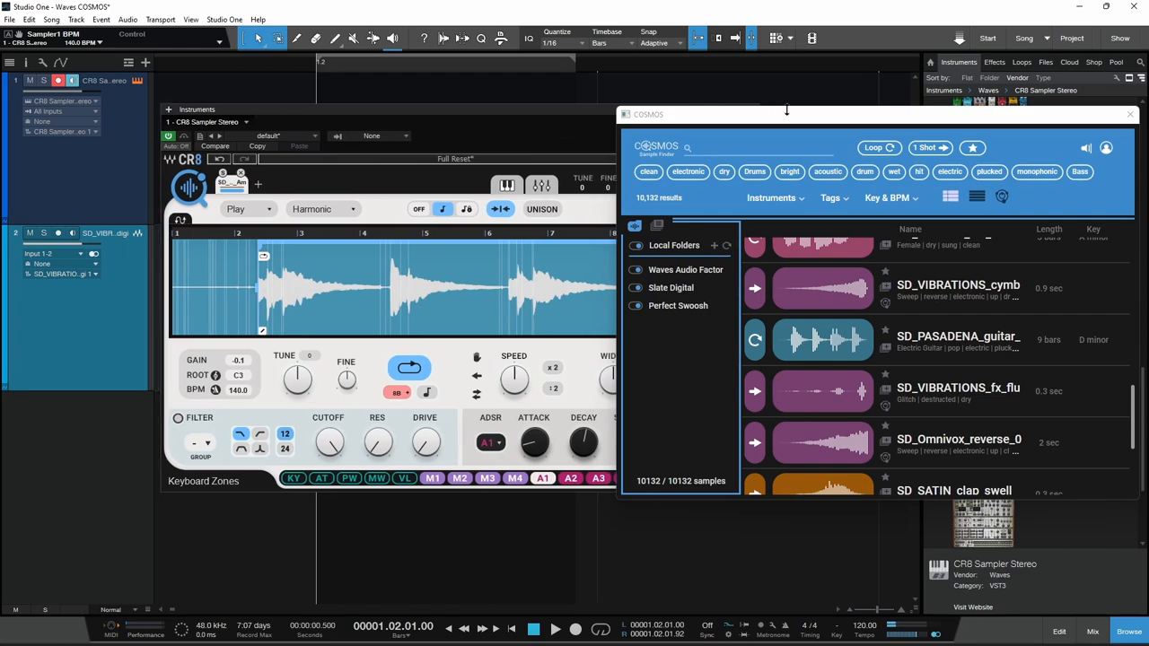
click(1130, 114)
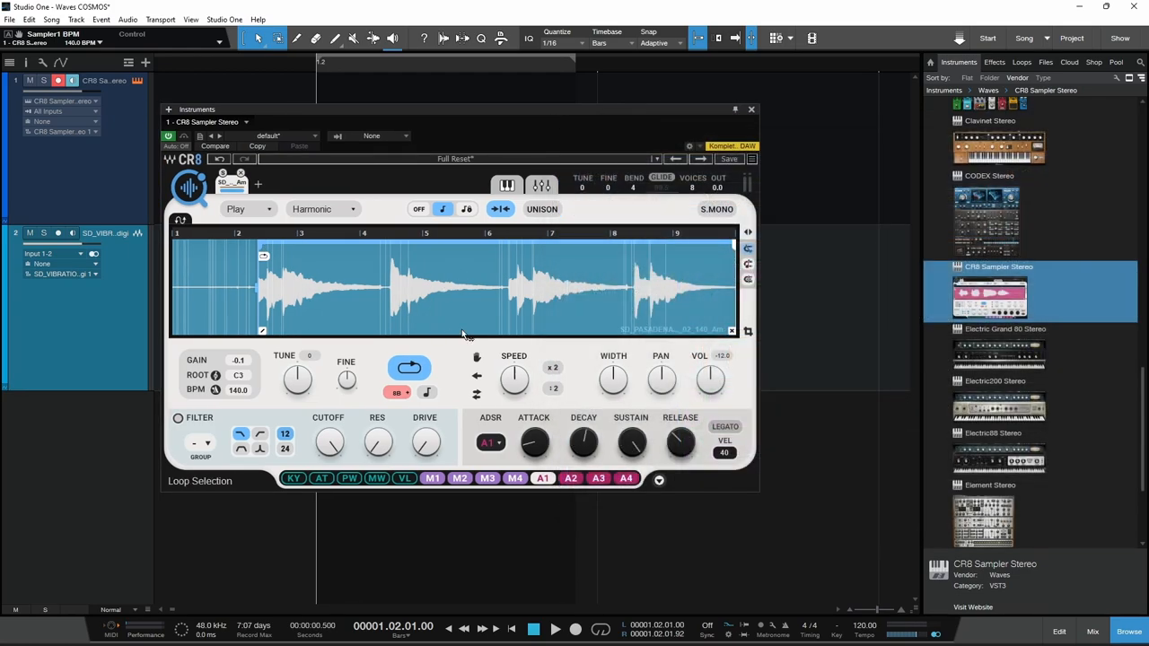
mouse_move(258, 184)
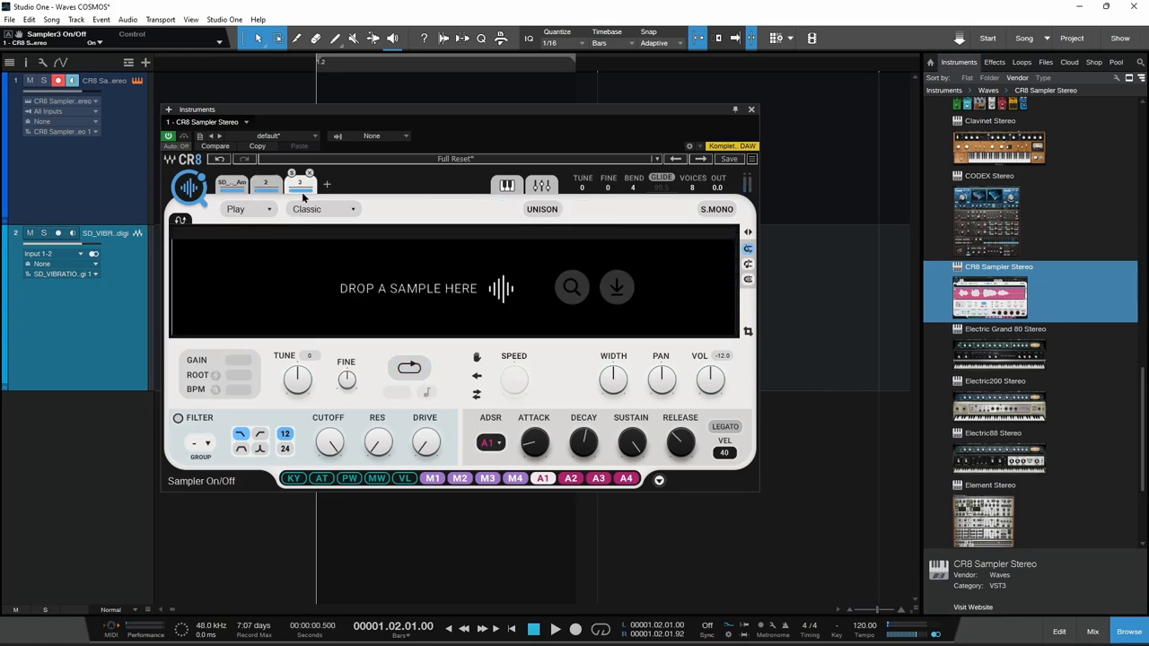
- Add a CR8 sampler slot, load SD_Omnivox_reverse into slot 4, and close COSMOS
click(327, 184)
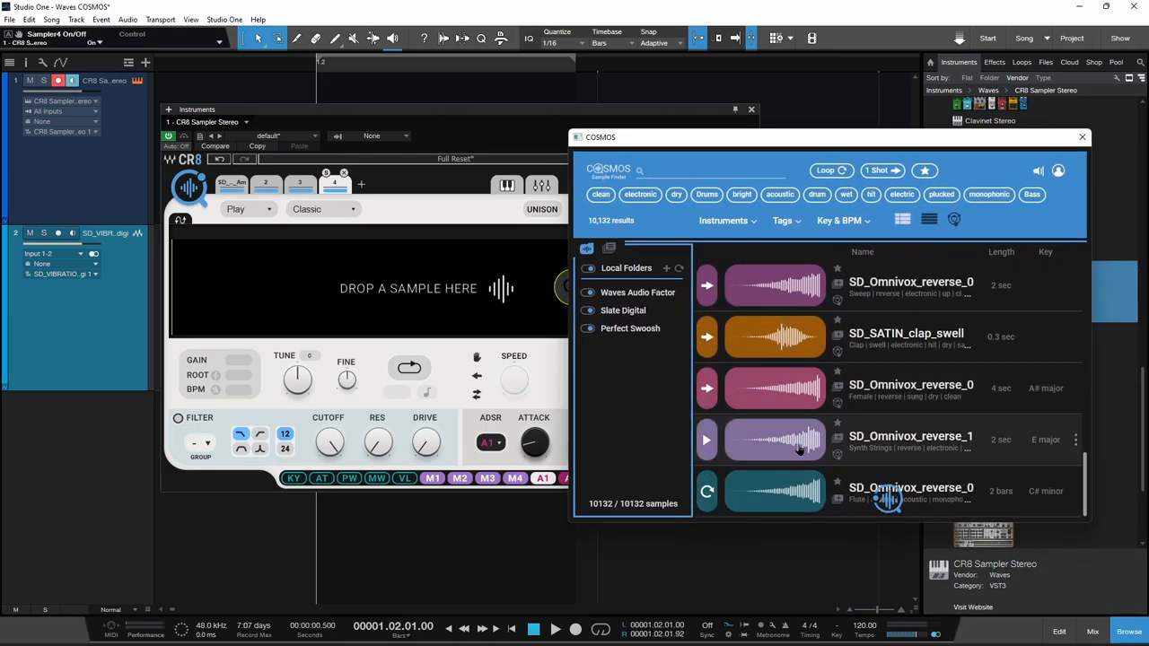
click(707, 440)
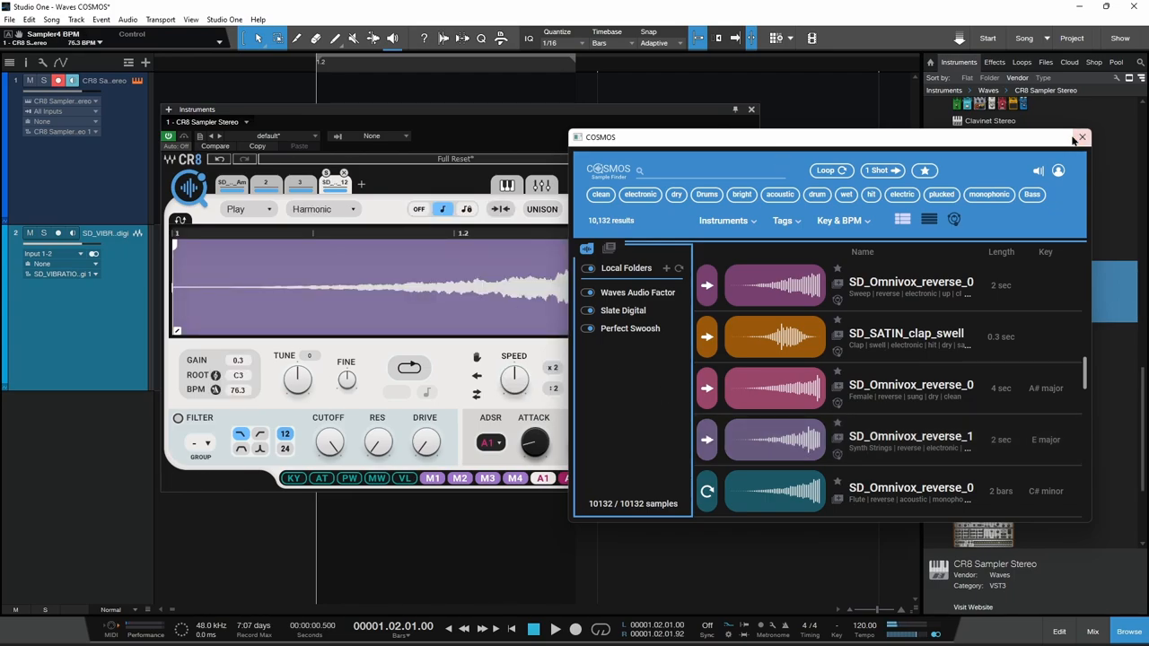
click(1081, 137)
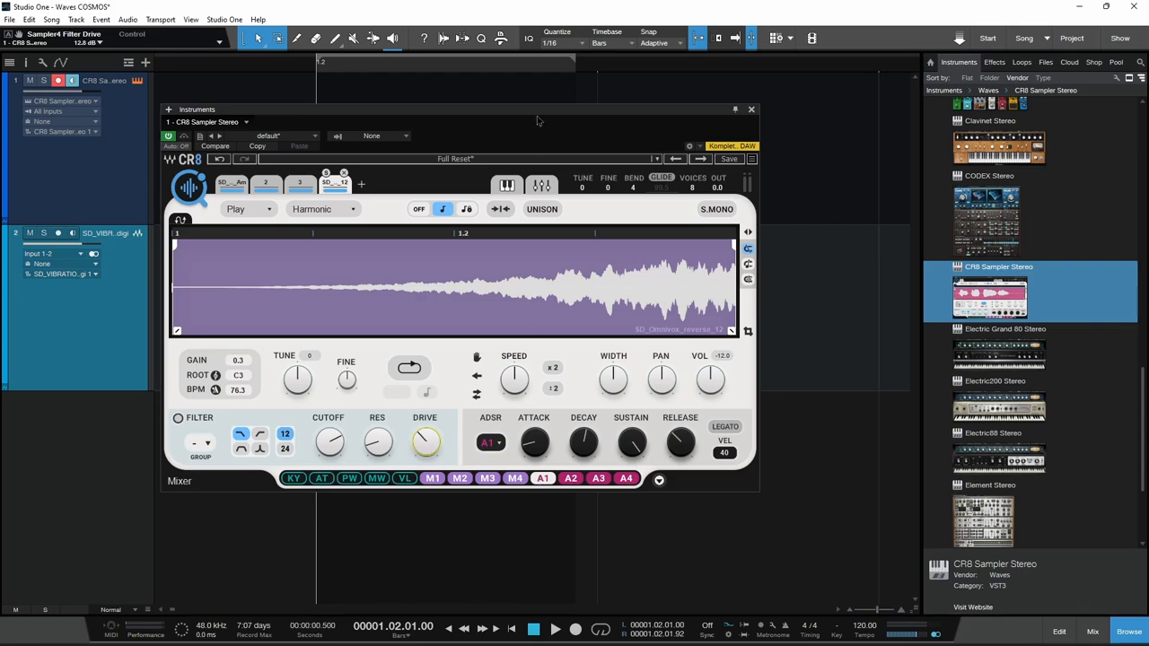
mouse_move(514, 111)
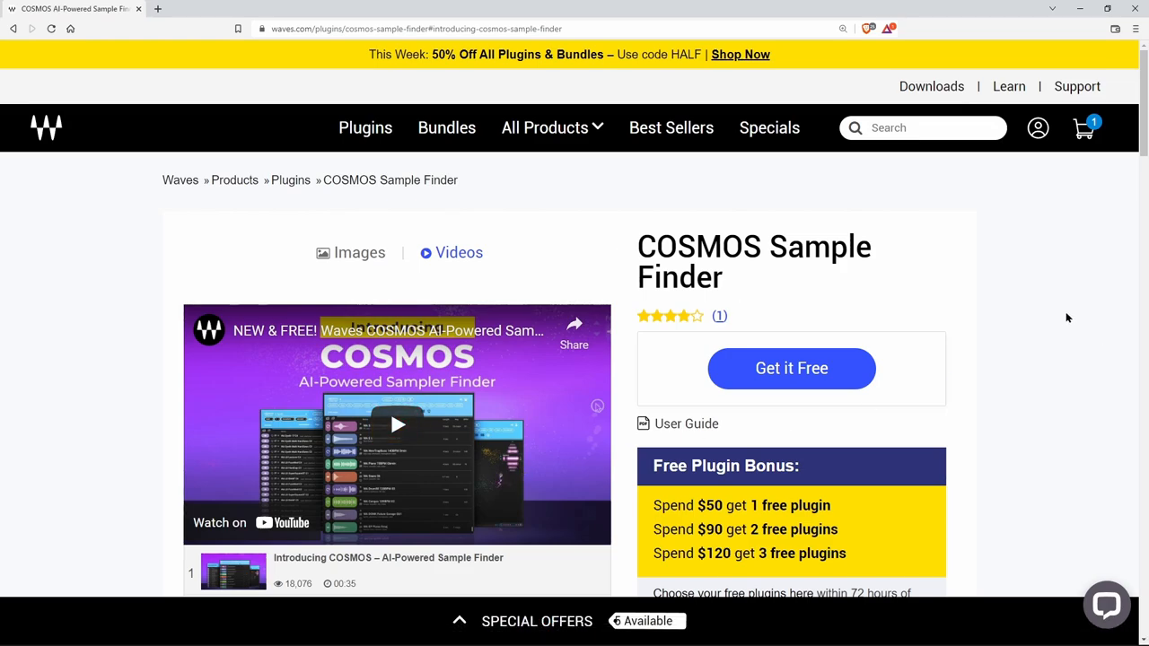
mouse_move(1037, 318)
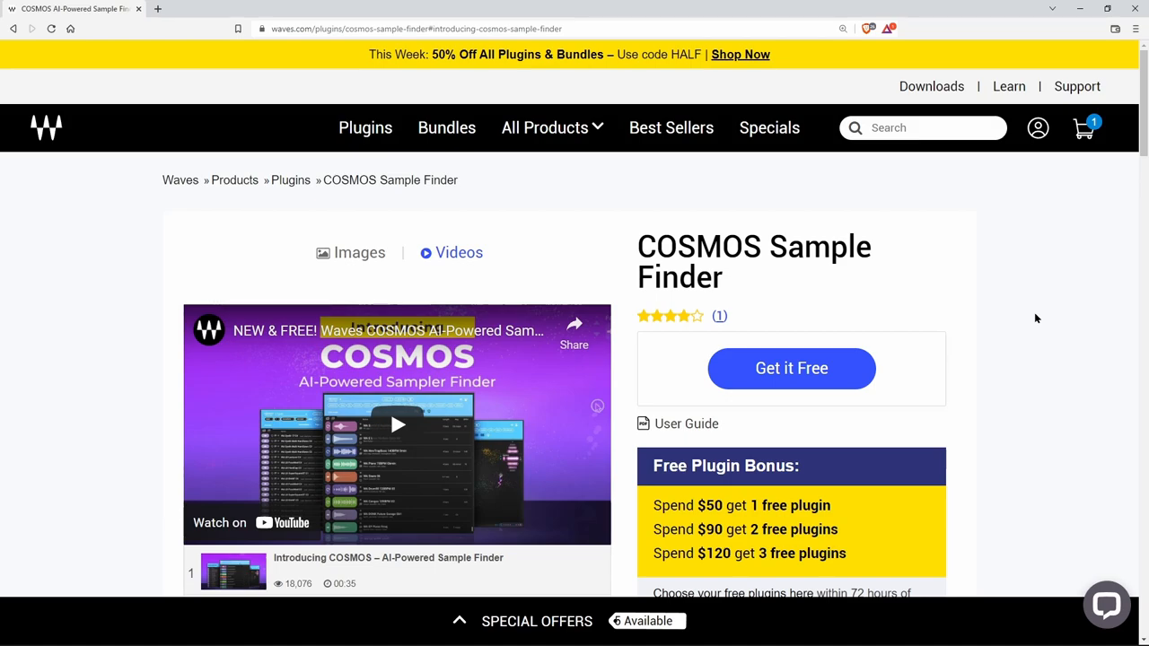
- Scroll the COSMOS product page and view the CR8 Creative Sampler page in its tab
scroll(down, 3)
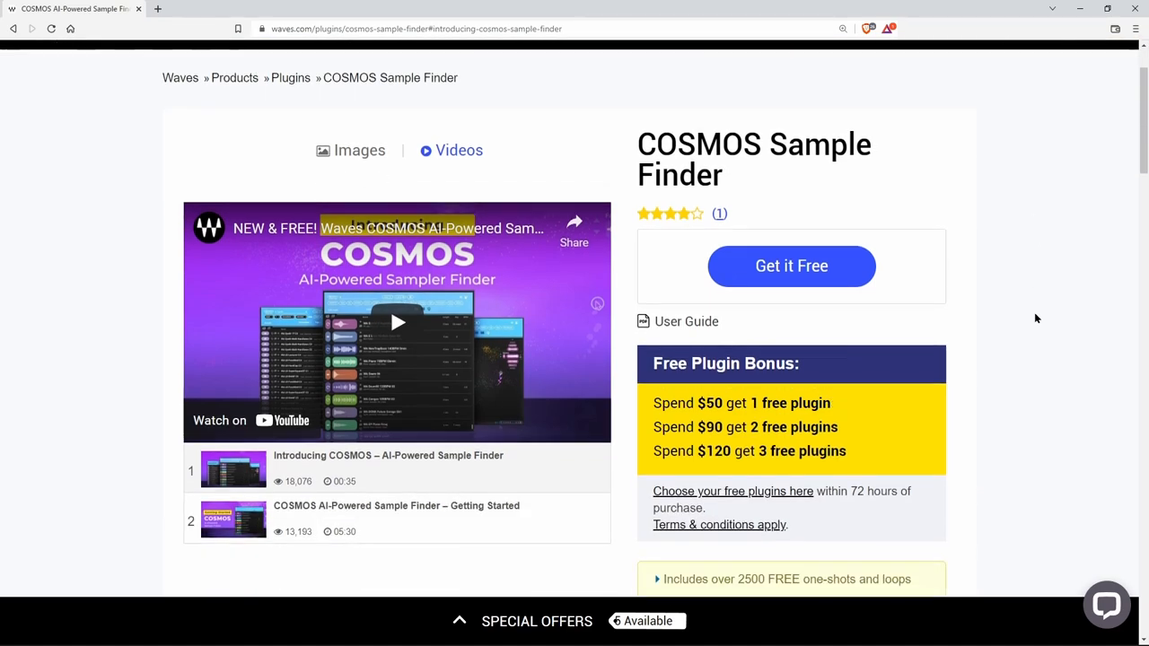
scroll(down, 3)
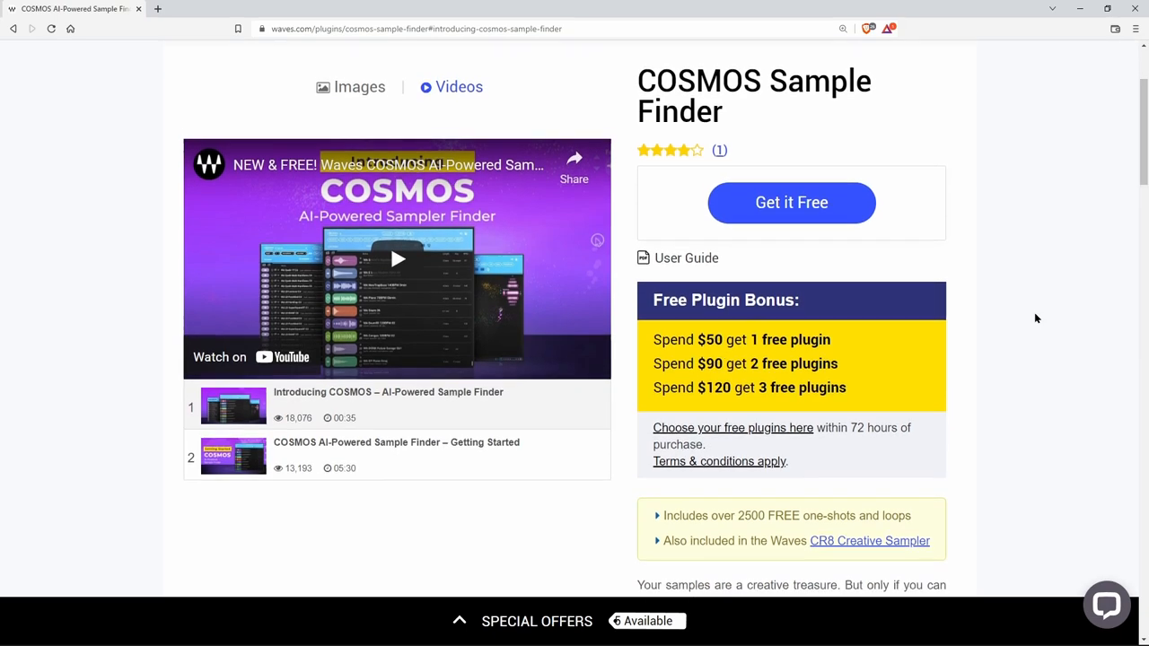
scroll(down, 3)
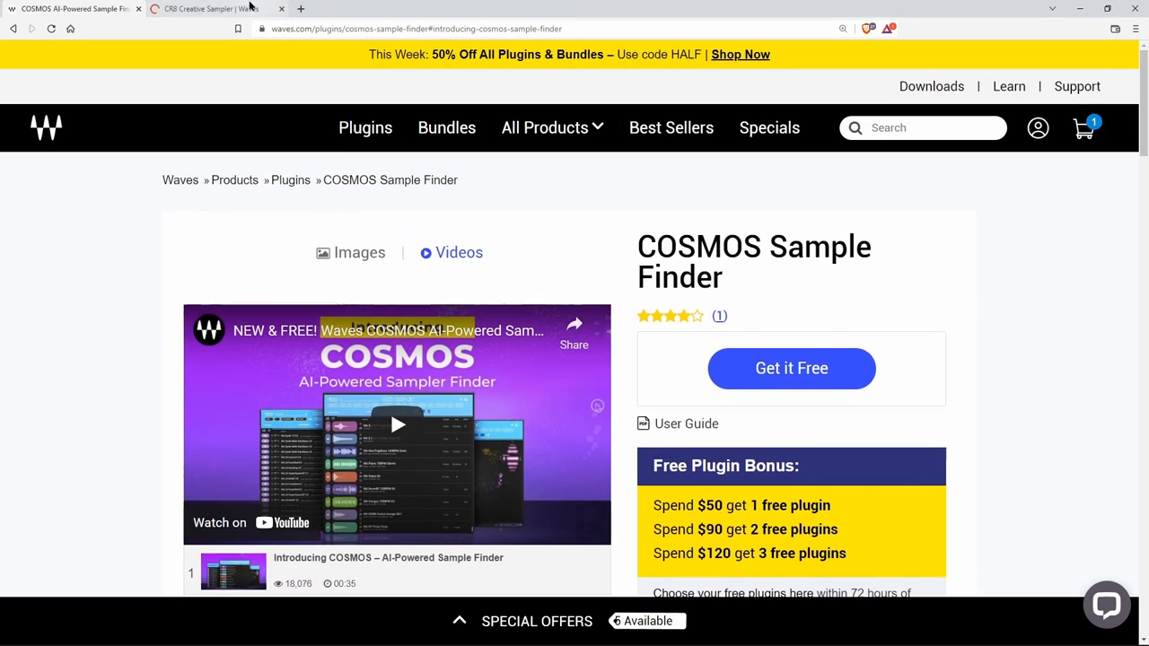
mouse_move(211, 8)
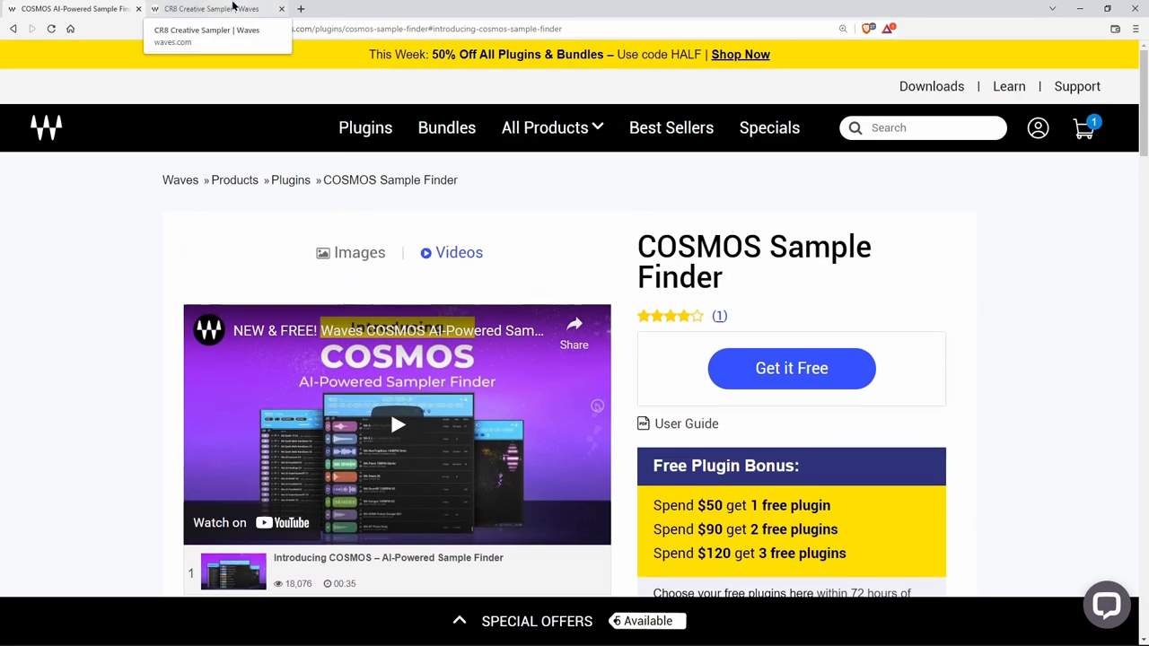
click(211, 8)
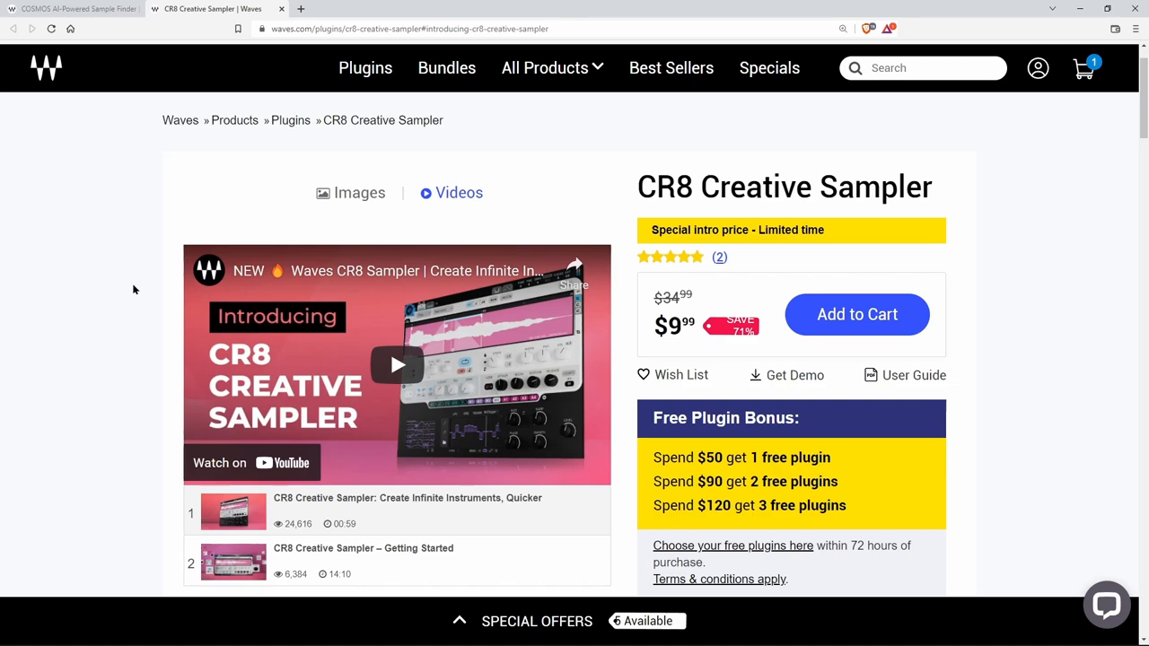
- Return to the COSMOS Sample Finder page and scroll further down it
click(76, 9)
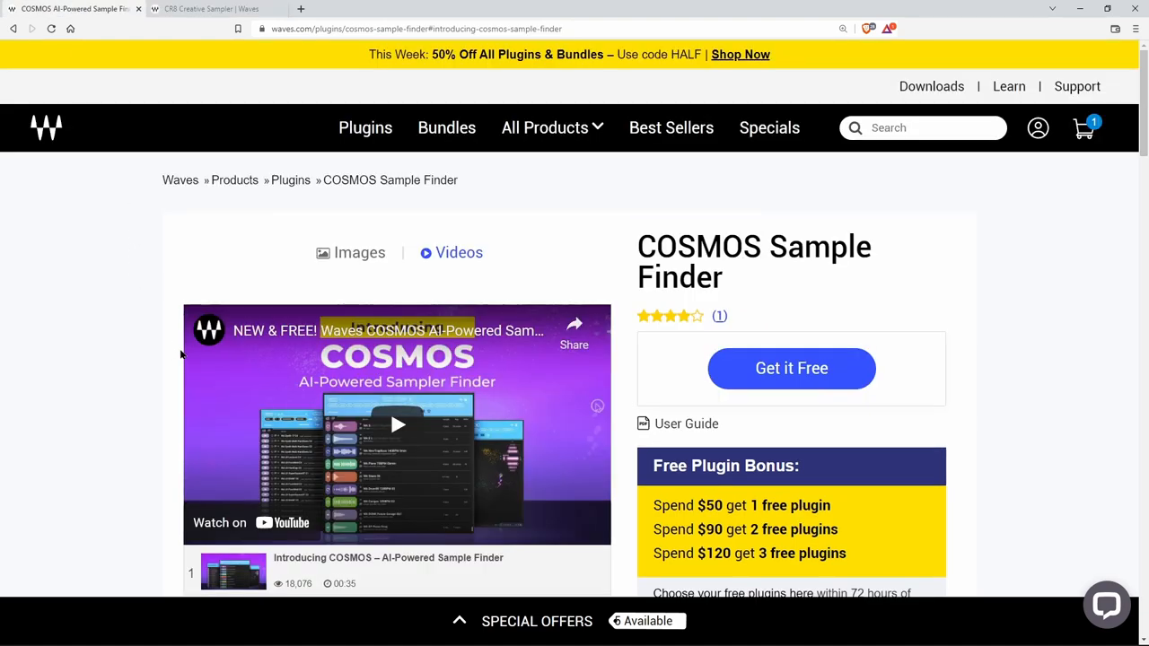
mouse_move(994, 372)
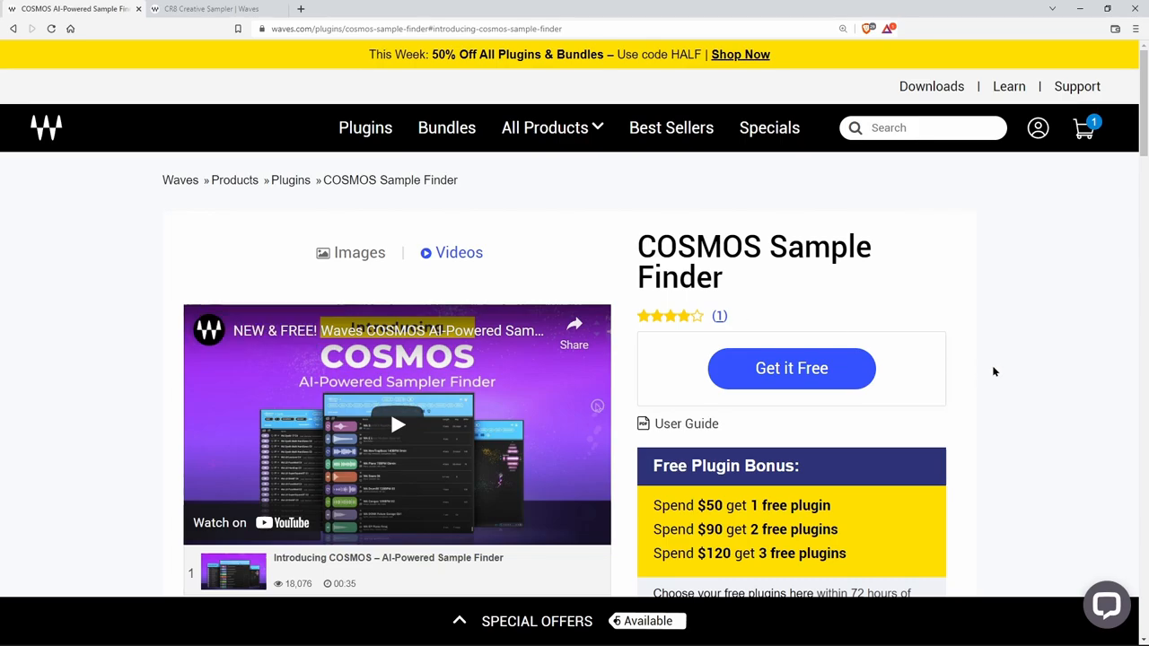
scroll(down, 3)
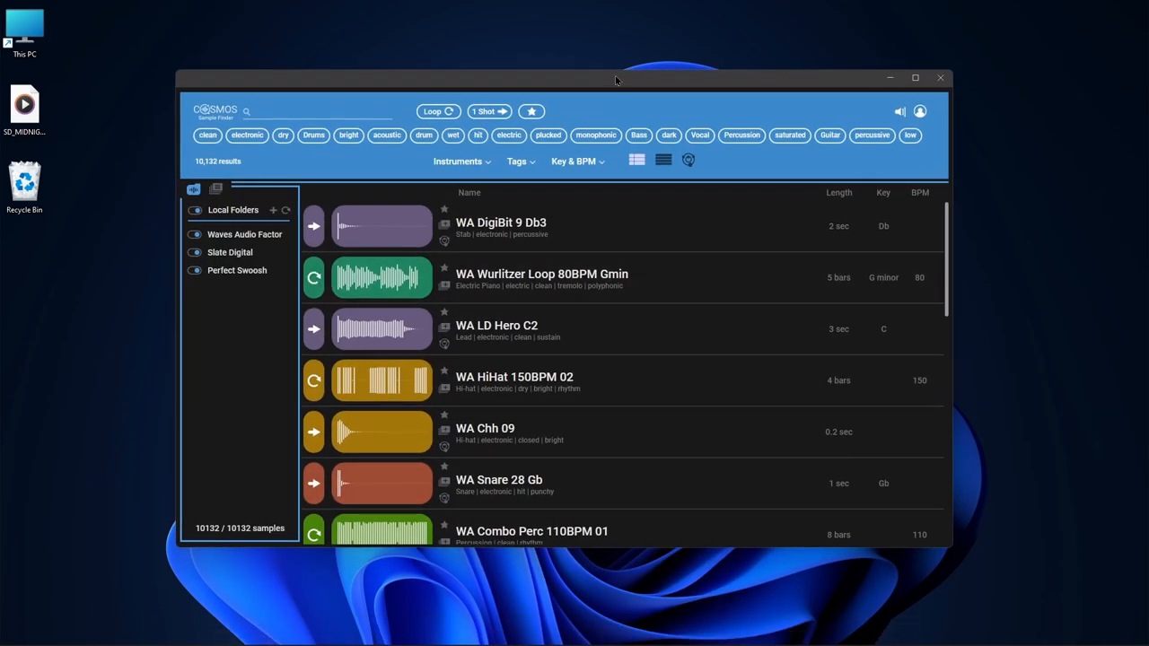
scroll(down, 3)
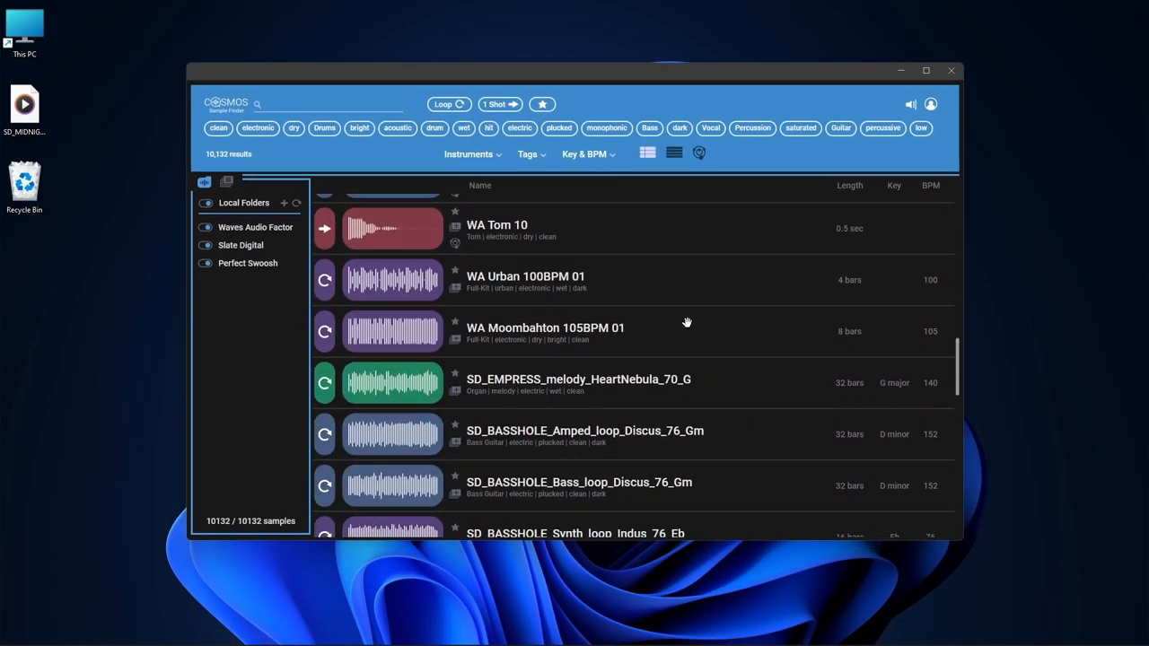